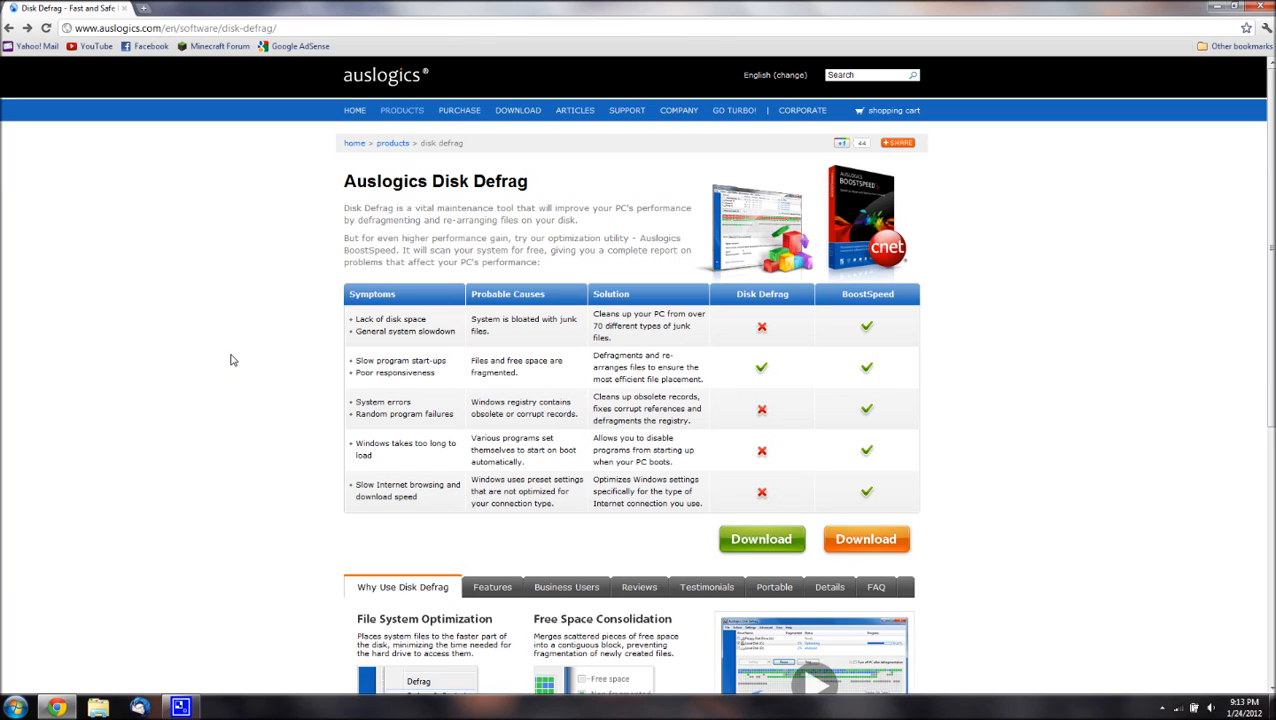
pyautogui.moveTo(772, 588)
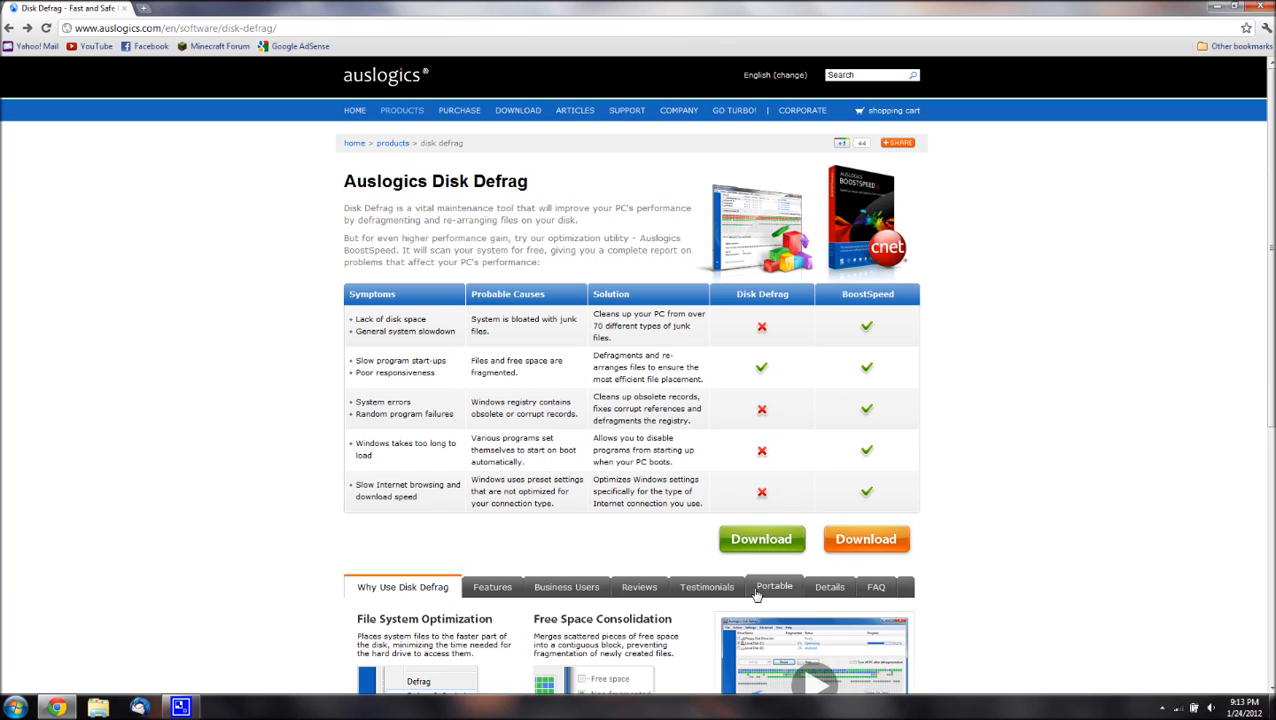
# Reach the Disk Defrag download page and start the installer download
pyautogui.click(760, 540)
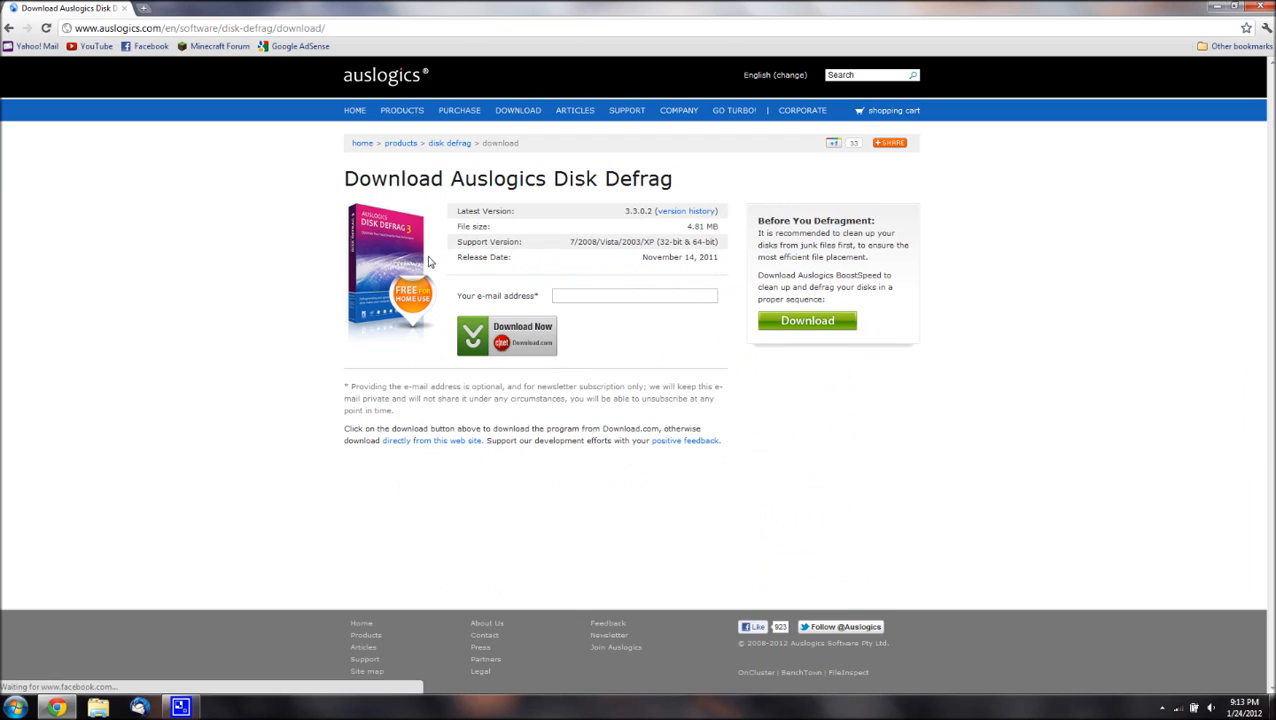
pyautogui.click(508, 336)
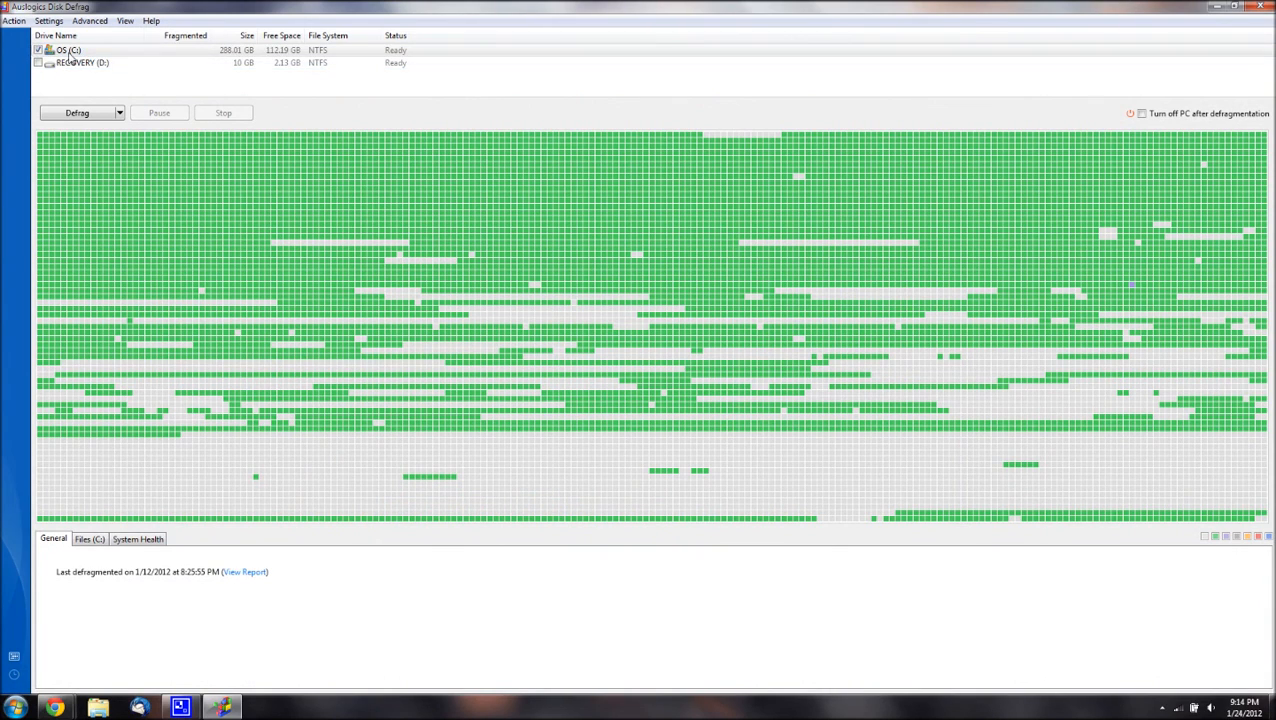
pyautogui.moveTo(136, 72)
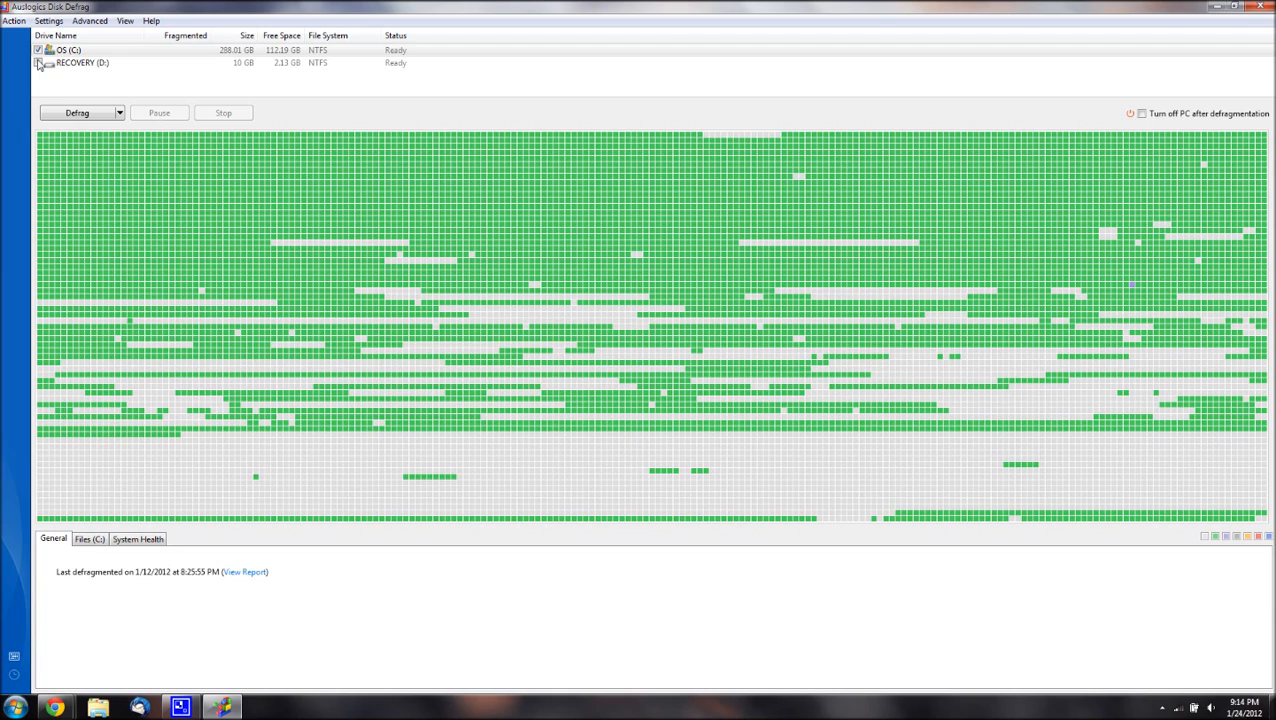
# Select drive OS (C:) to show its cluster map and last defragmentation date
pyautogui.click(36, 68)
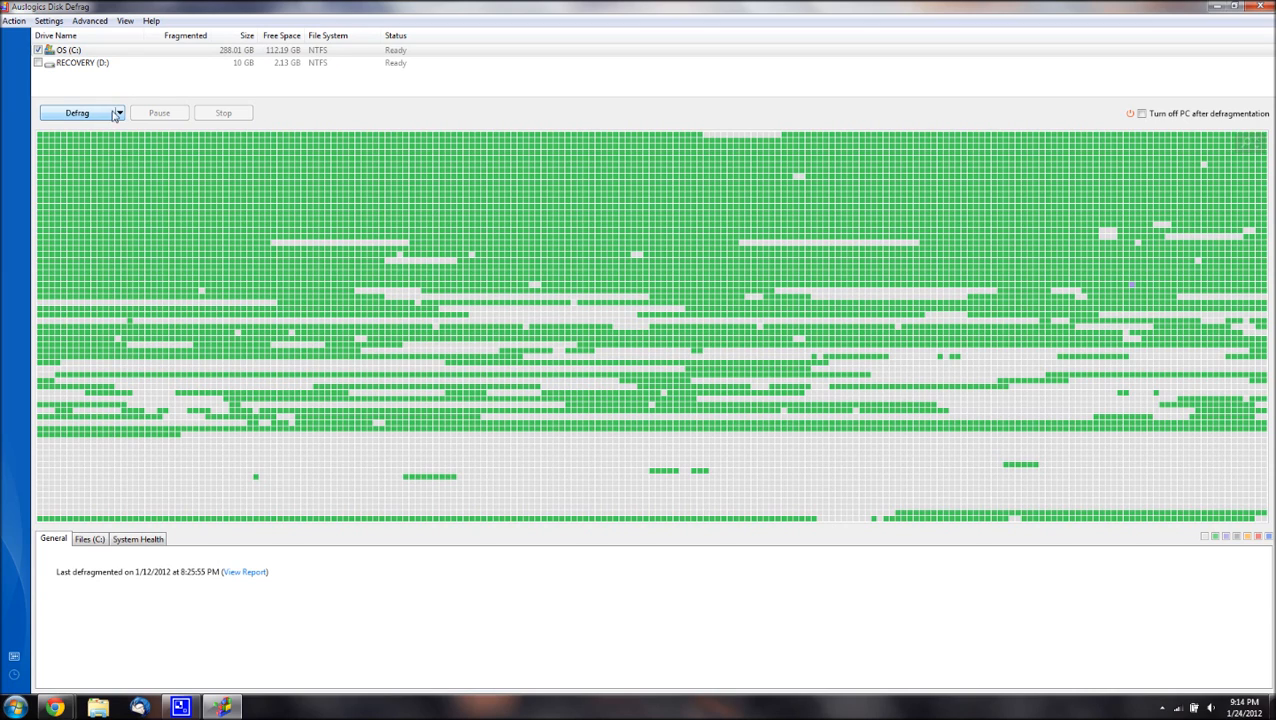
pyautogui.click(118, 112)
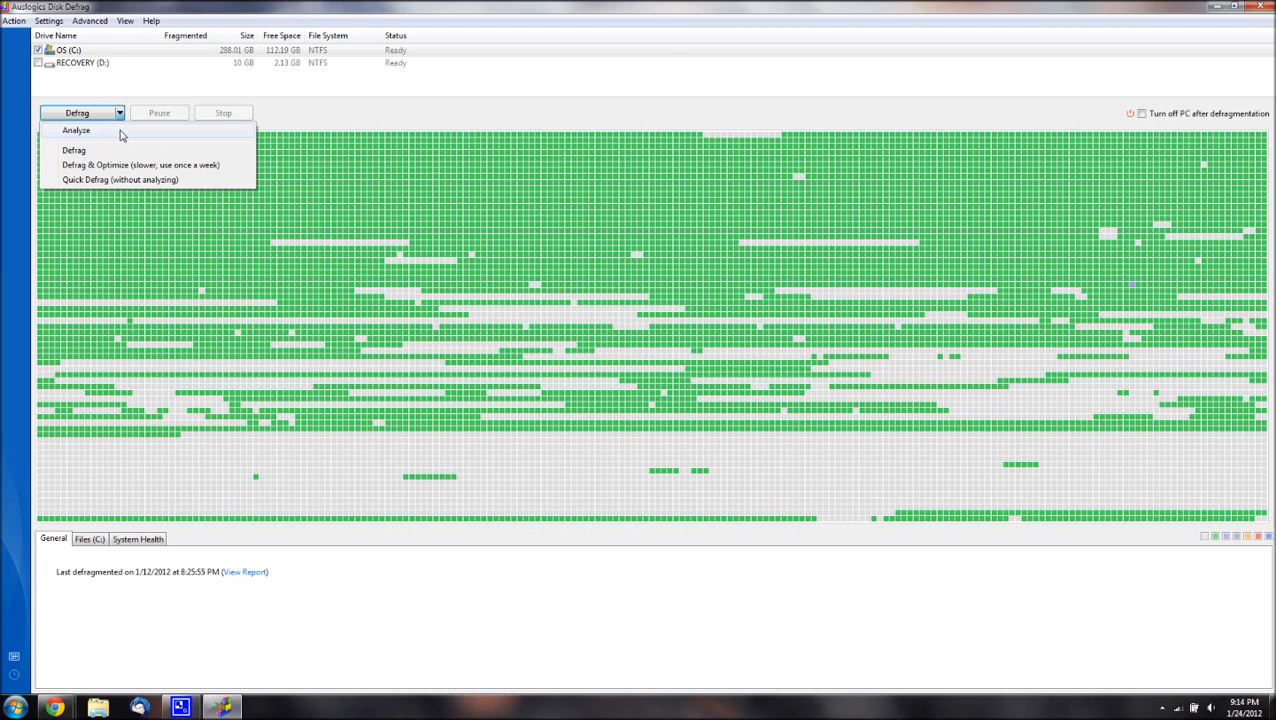
pyautogui.moveTo(80, 148)
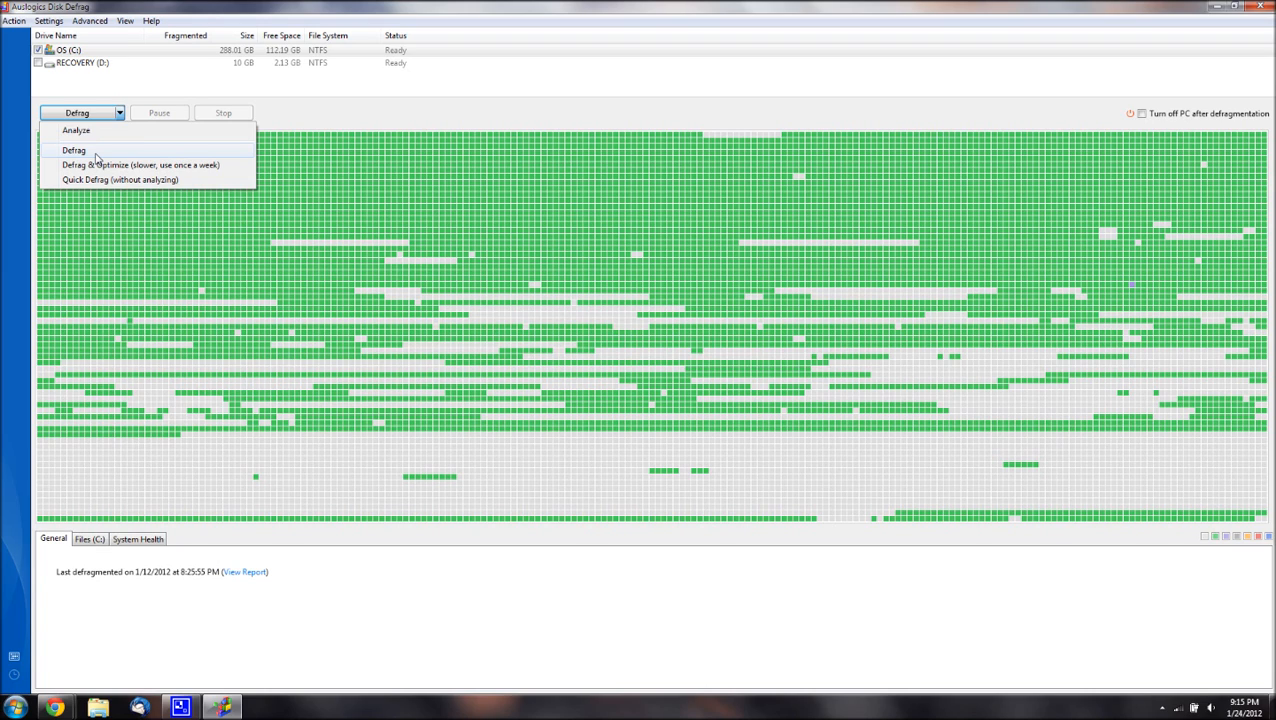
pyautogui.moveTo(120, 180)
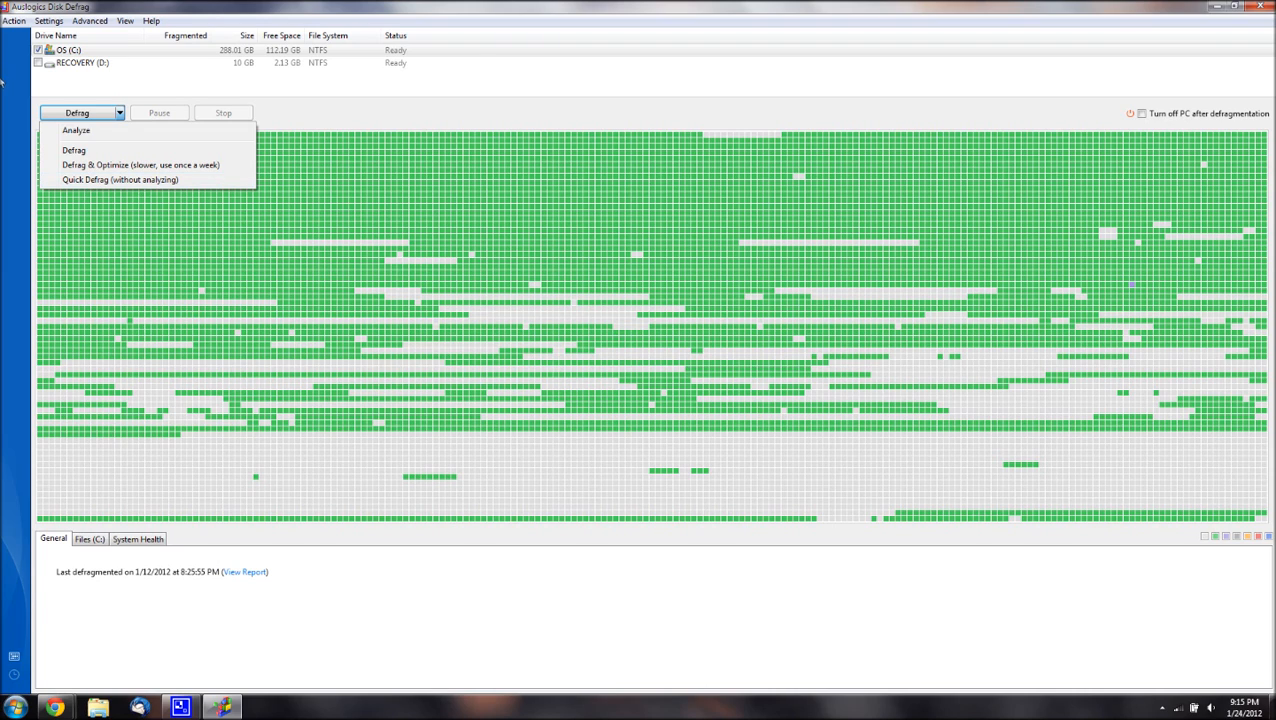
pyautogui.moveTo(72, 150)
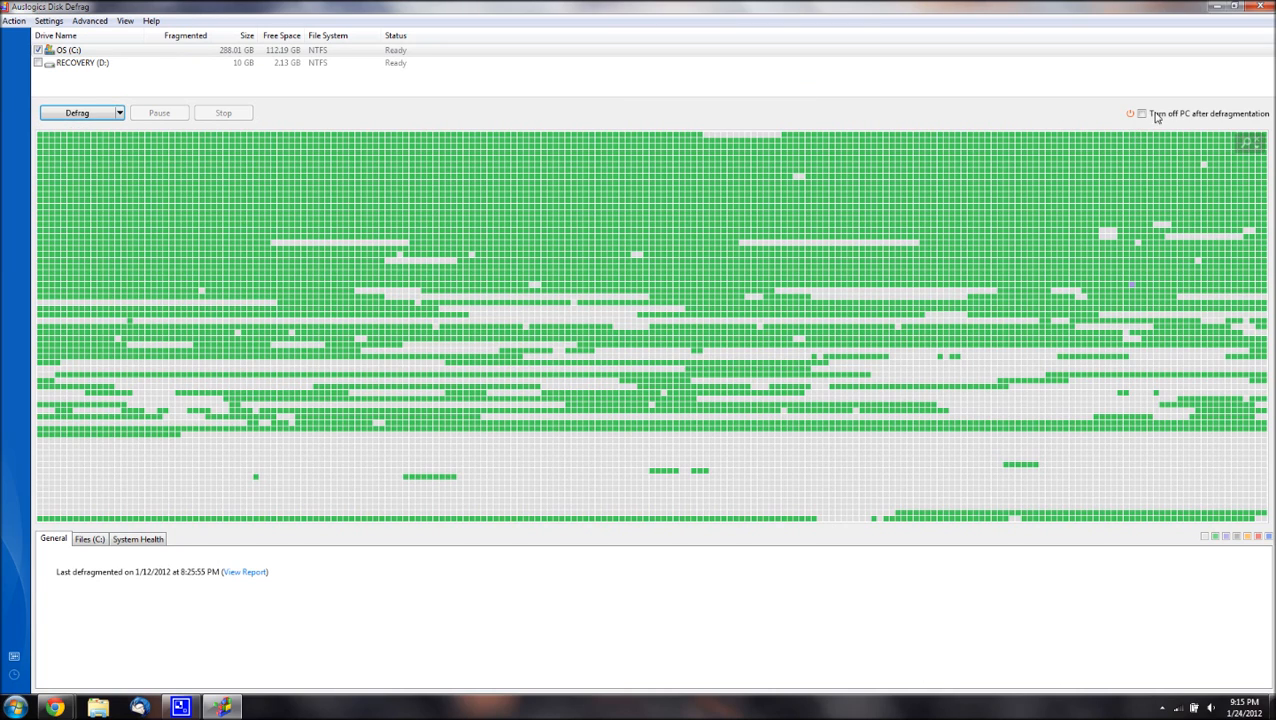
pyautogui.moveTo(1224, 110)
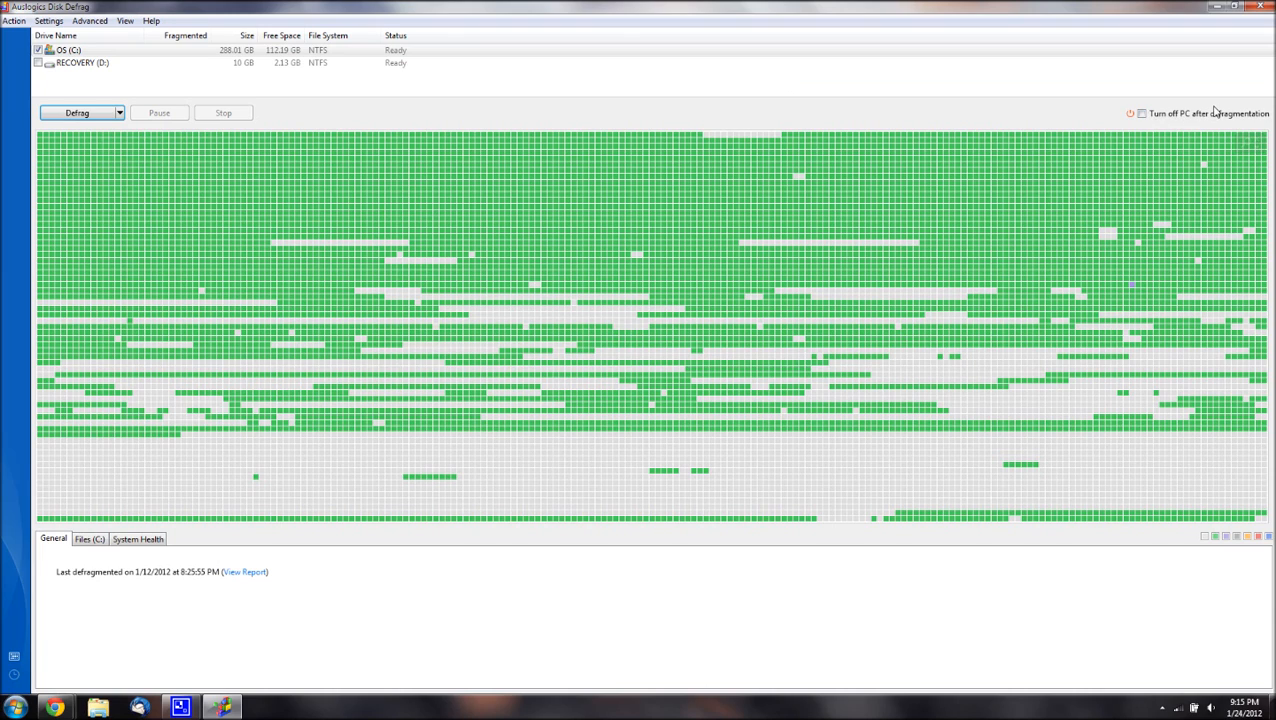
pyautogui.moveTo(1148, 120)
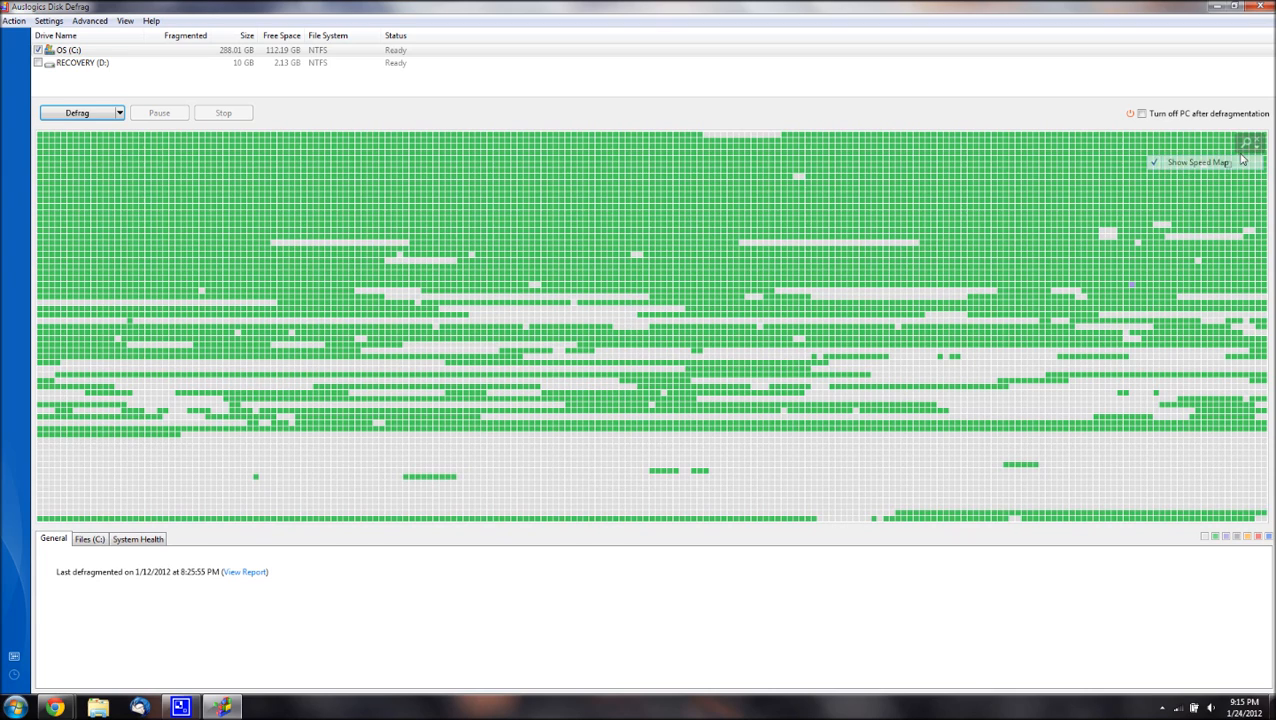
pyautogui.click(1156, 162)
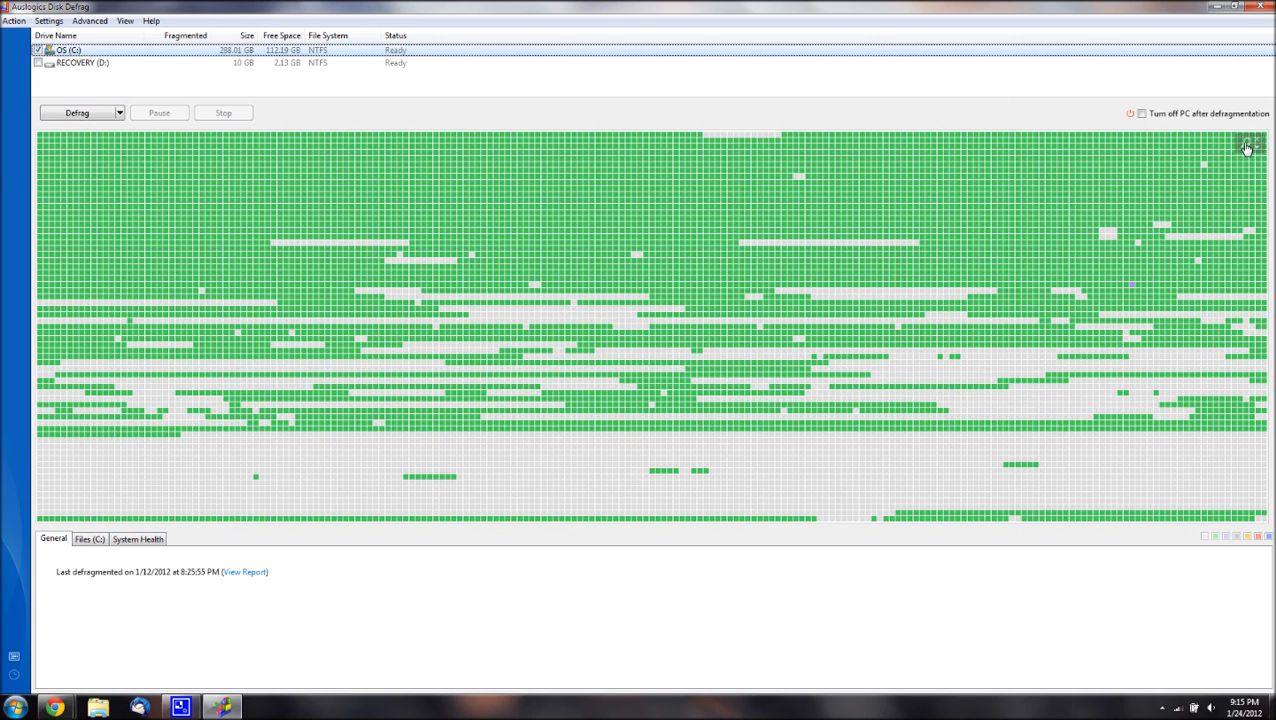
pyautogui.click(1248, 148)
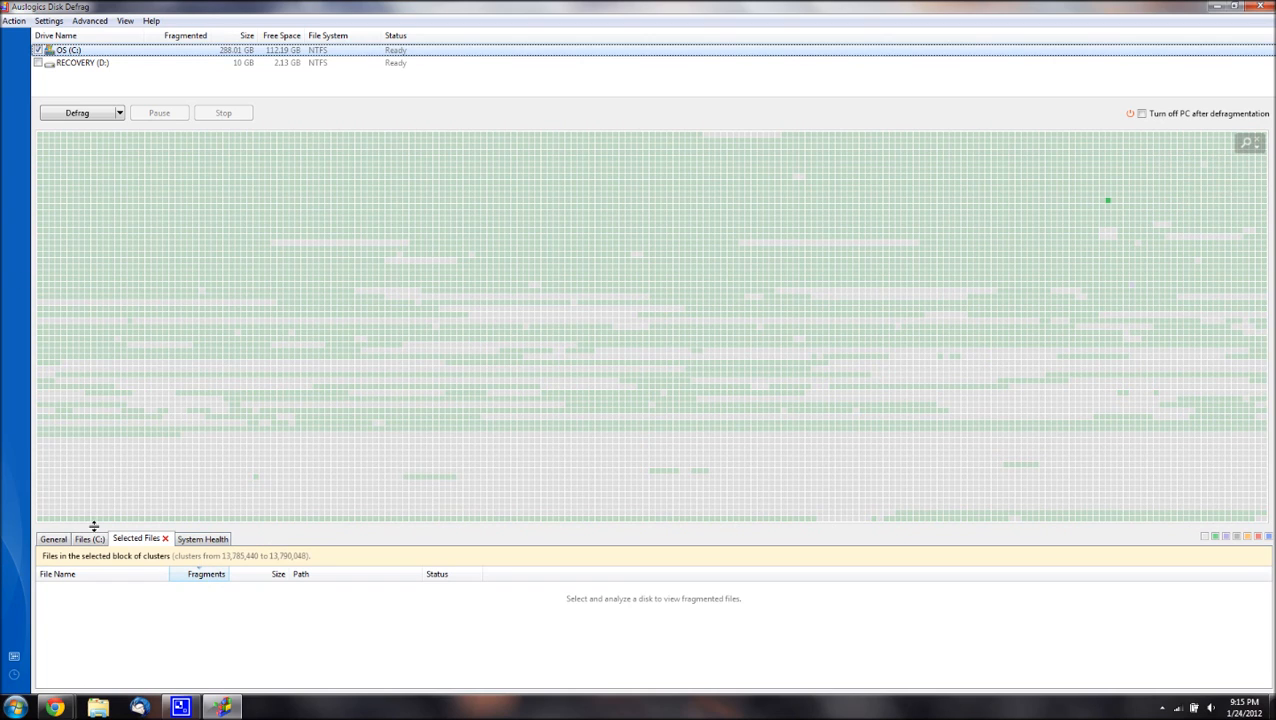
pyautogui.click(50, 540)
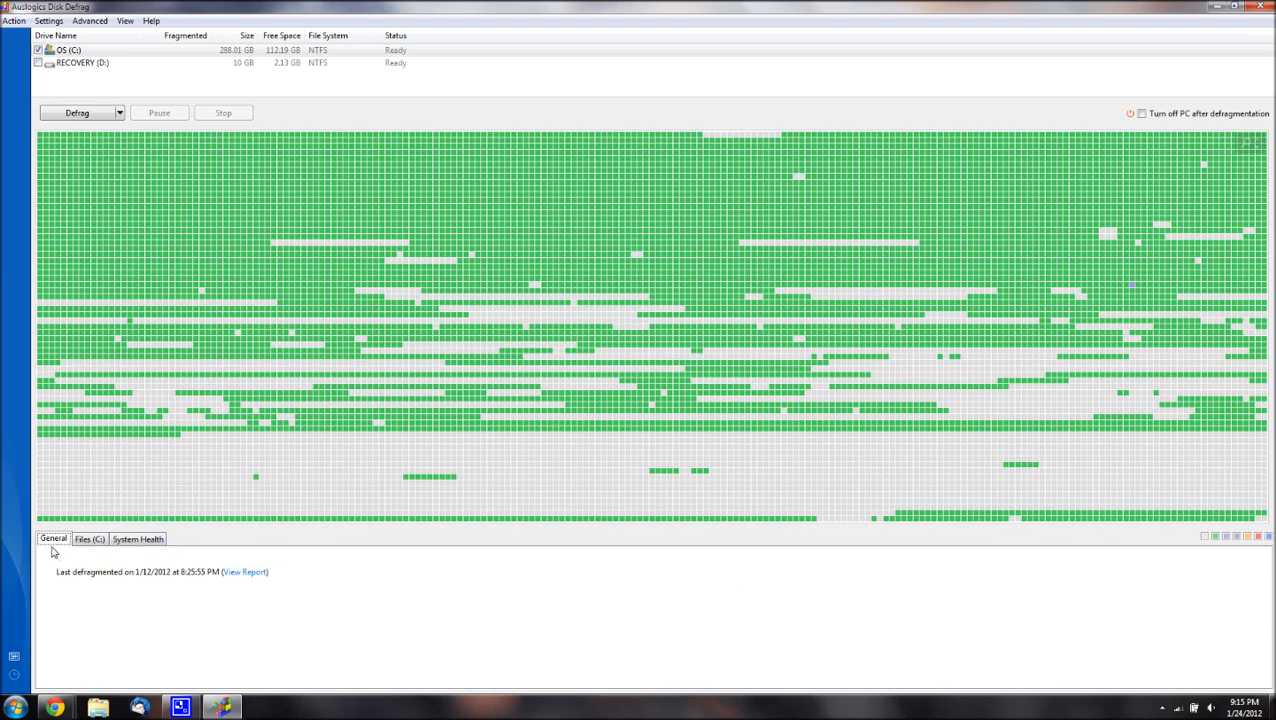
pyautogui.moveTo(38, 566)
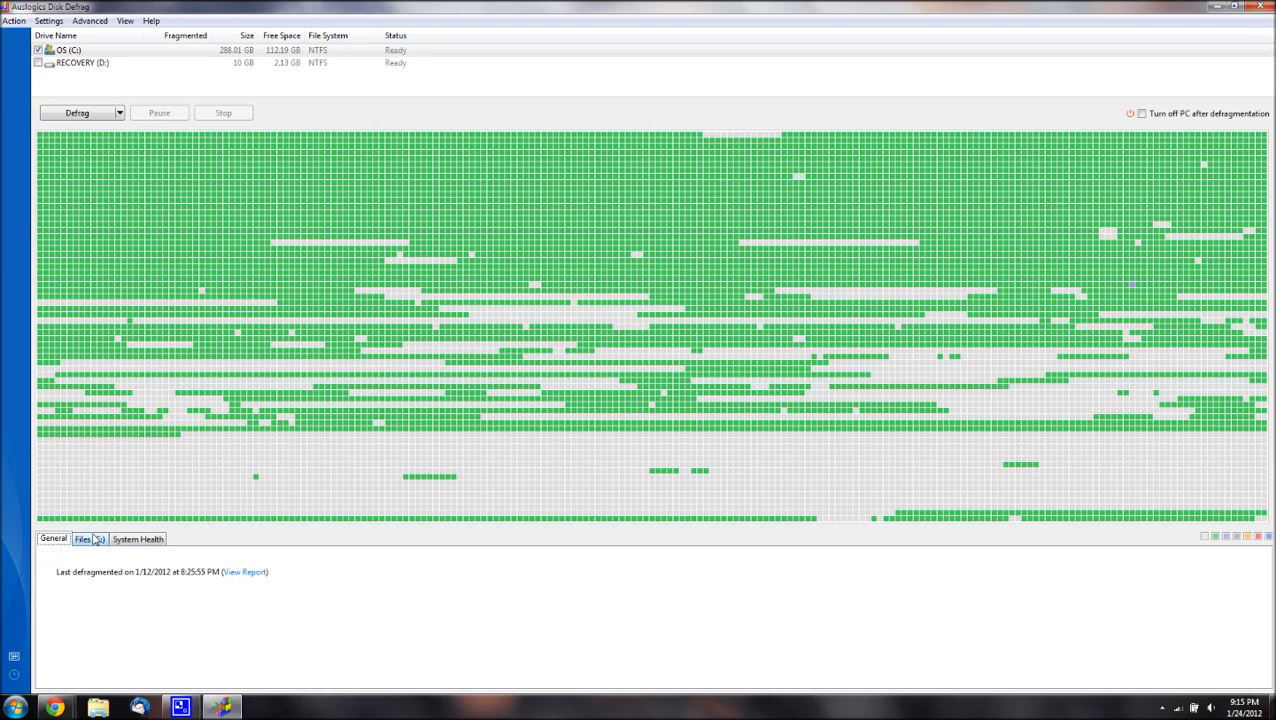
pyautogui.click(90, 540)
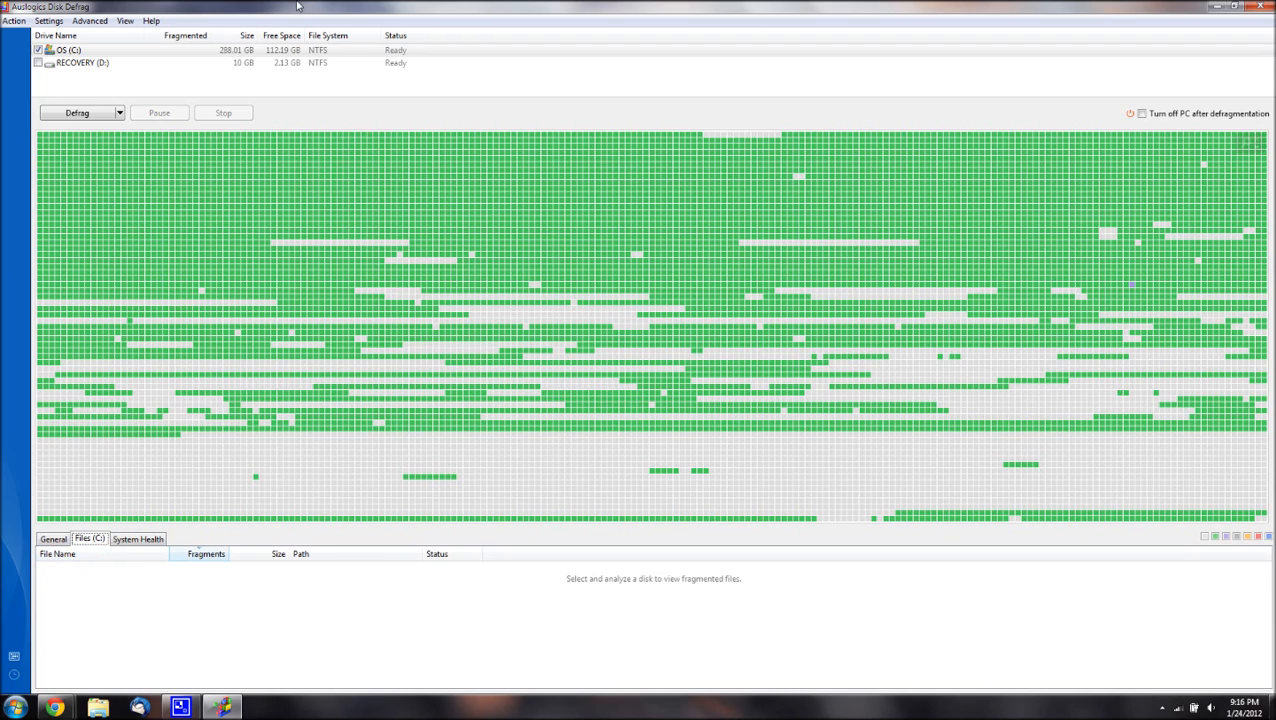
pyautogui.click(138, 538)
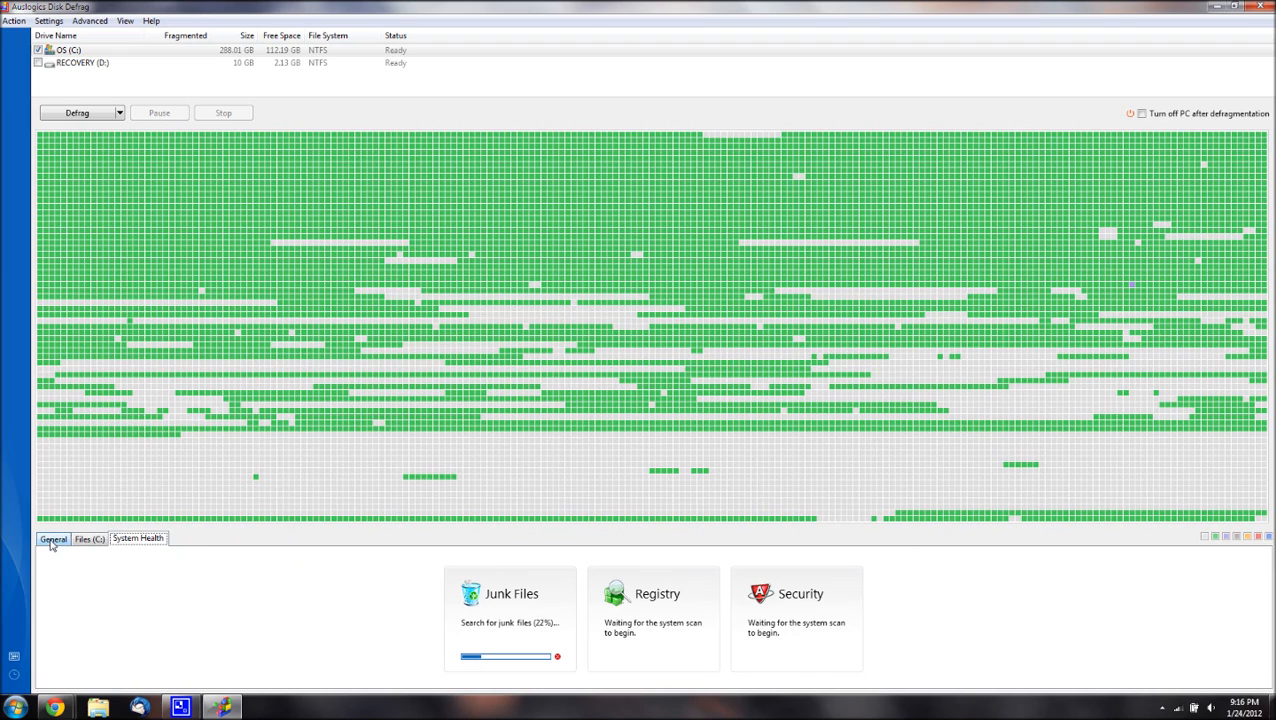
pyautogui.click(14, 16)
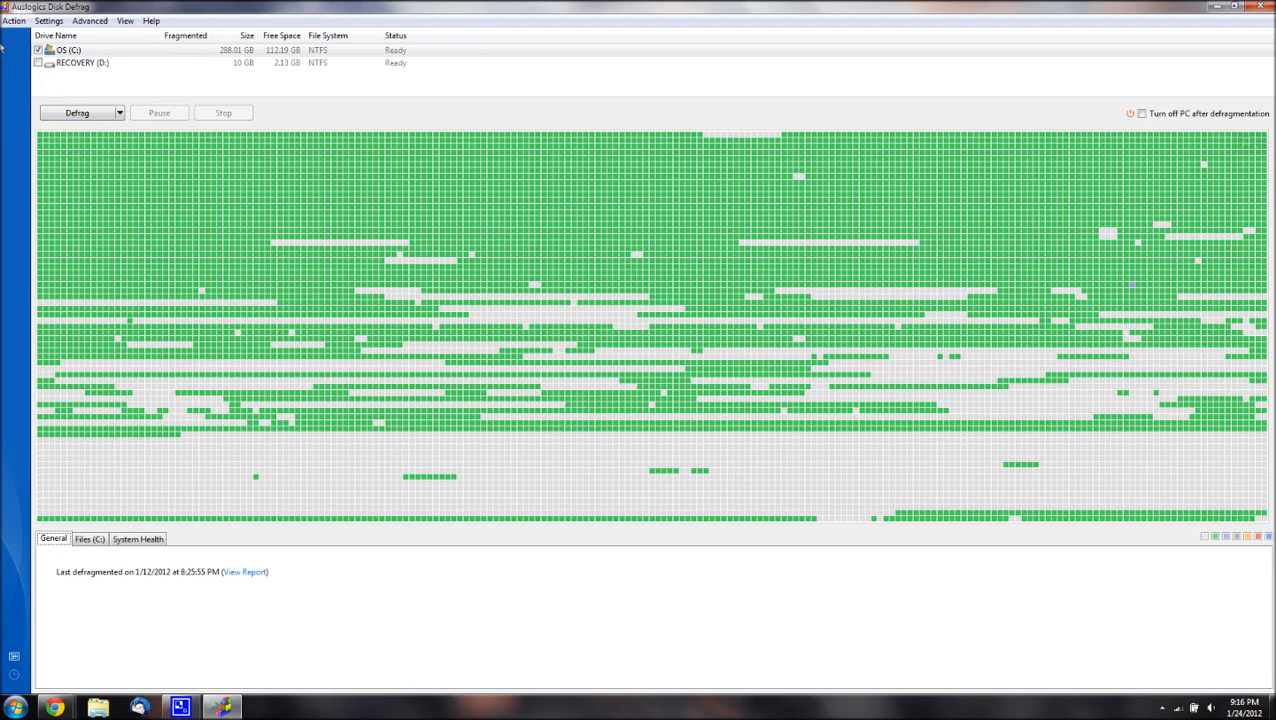
# Bring up Program Settings, review the General options and move to the Cluster Map options
pyautogui.click(12, 16)
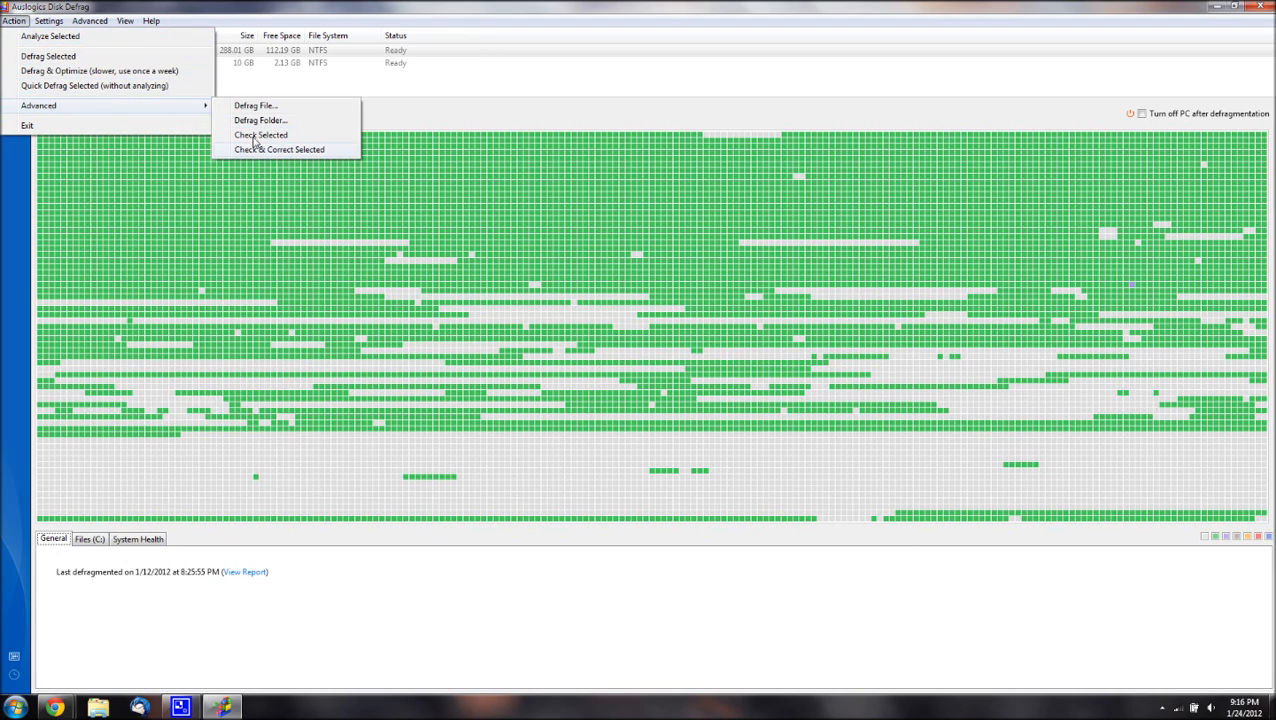
pyautogui.click(52, 18)
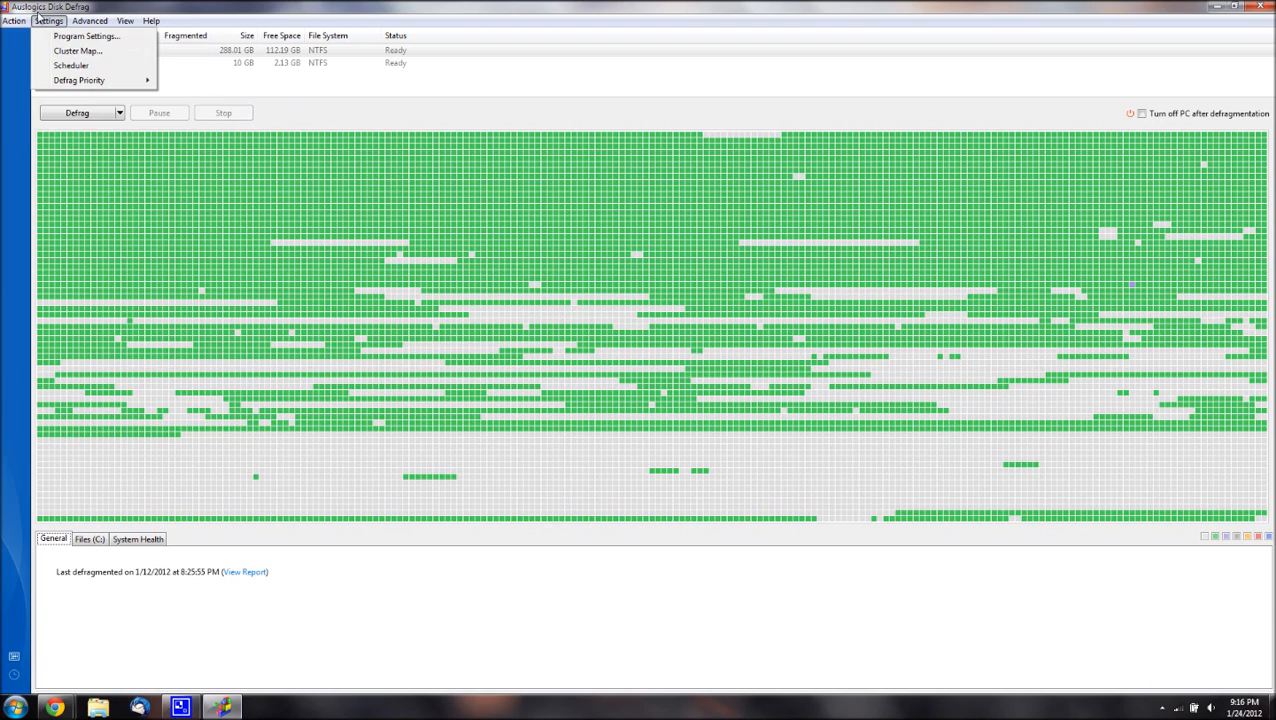
pyautogui.click(264, 100)
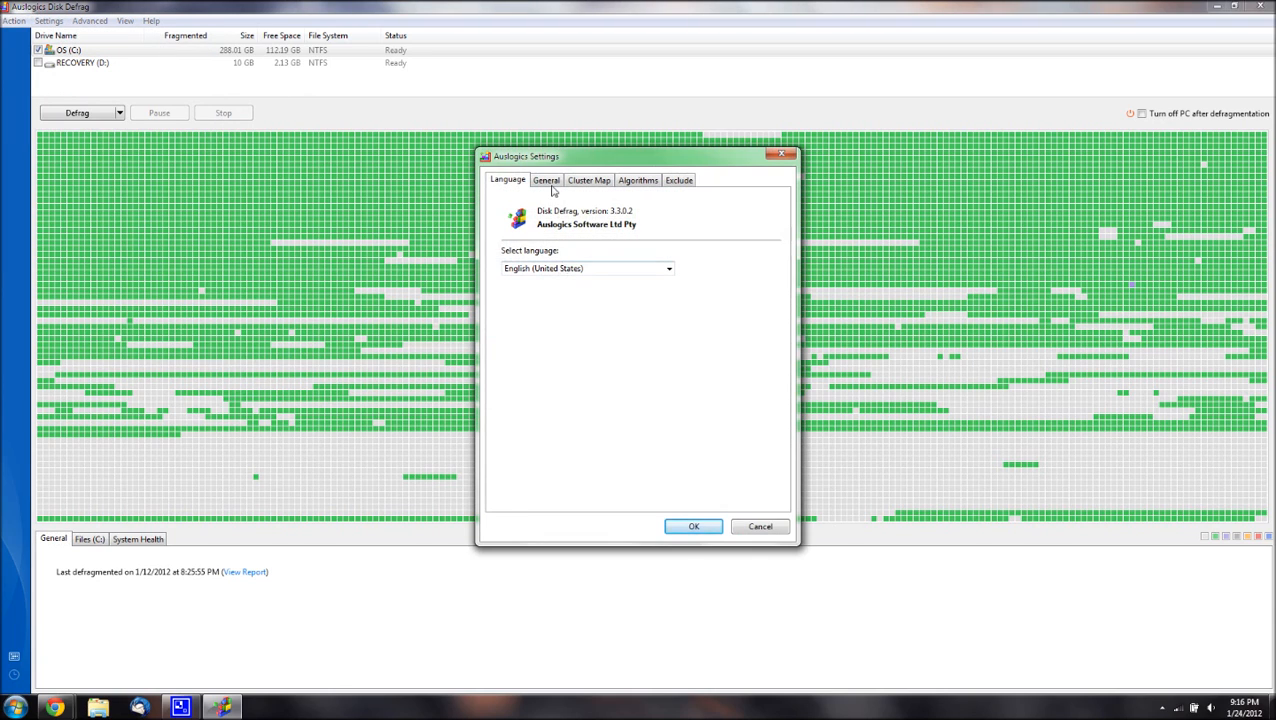
pyautogui.click(546, 180)
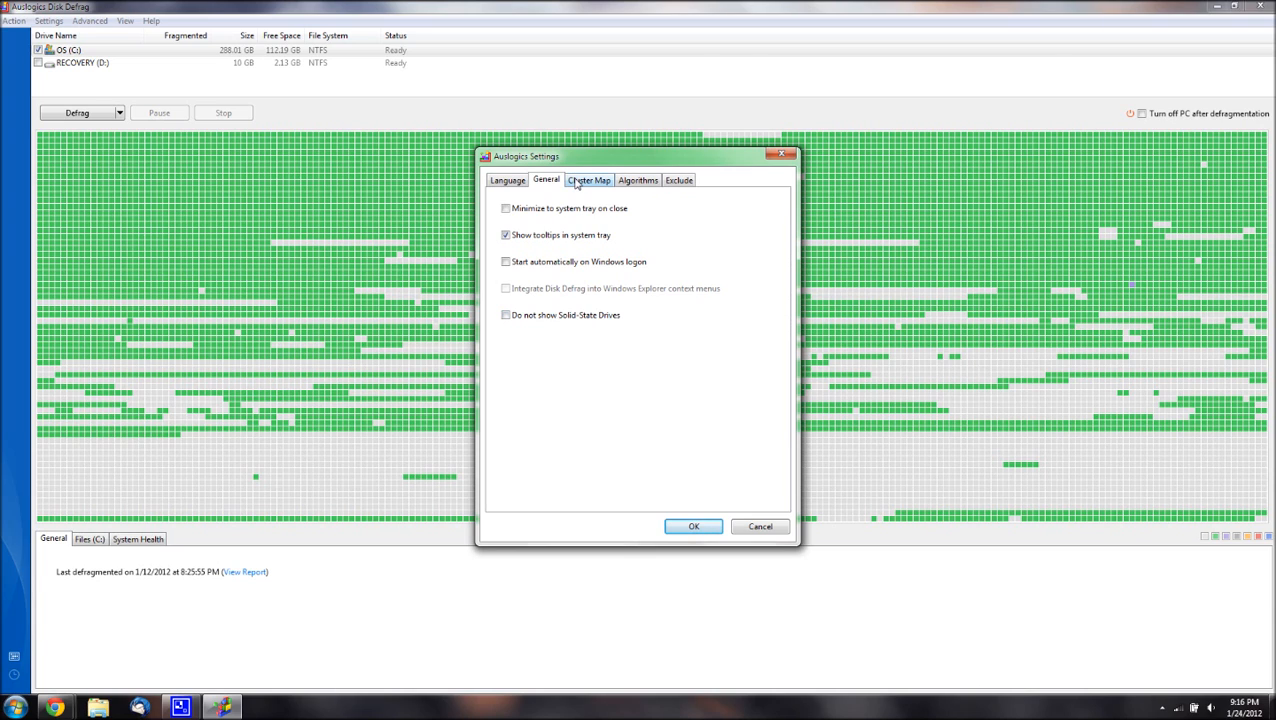
pyautogui.click(588, 180)
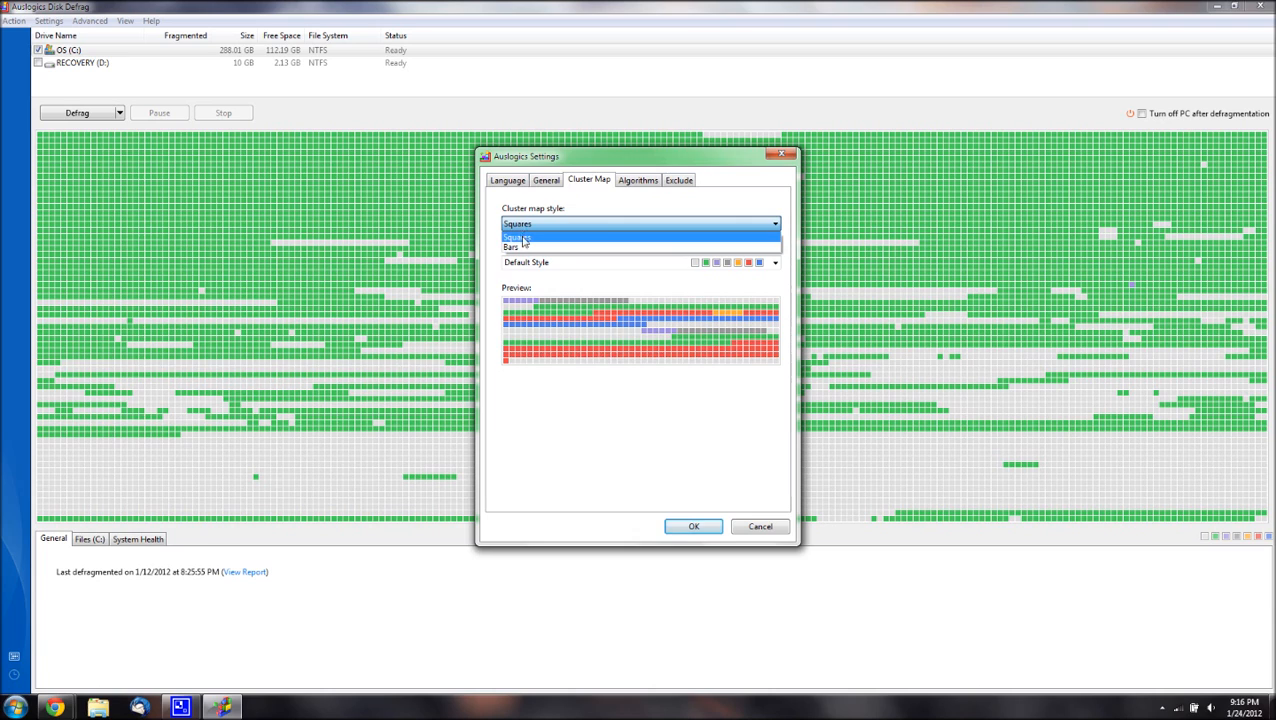
# Leave the cluster map on Squares with the Default colour theme, then show the Algorithms options
pyautogui.click(508, 248)
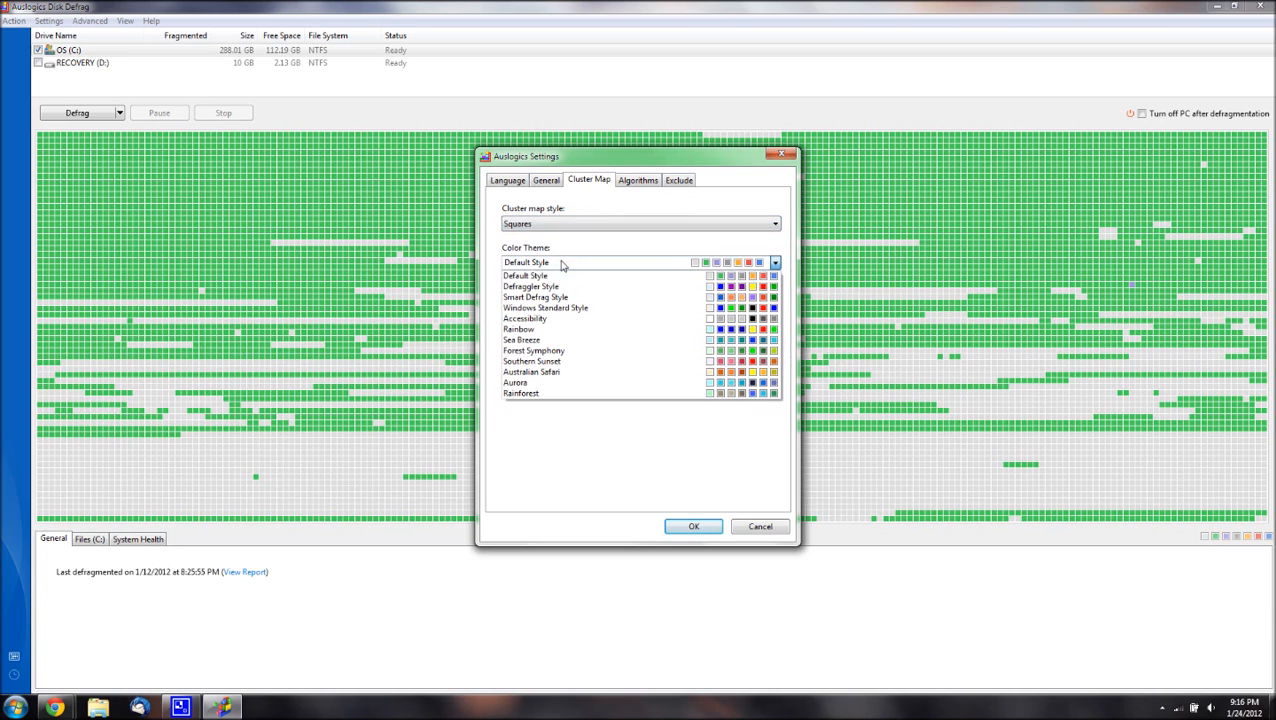
pyautogui.click(530, 276)
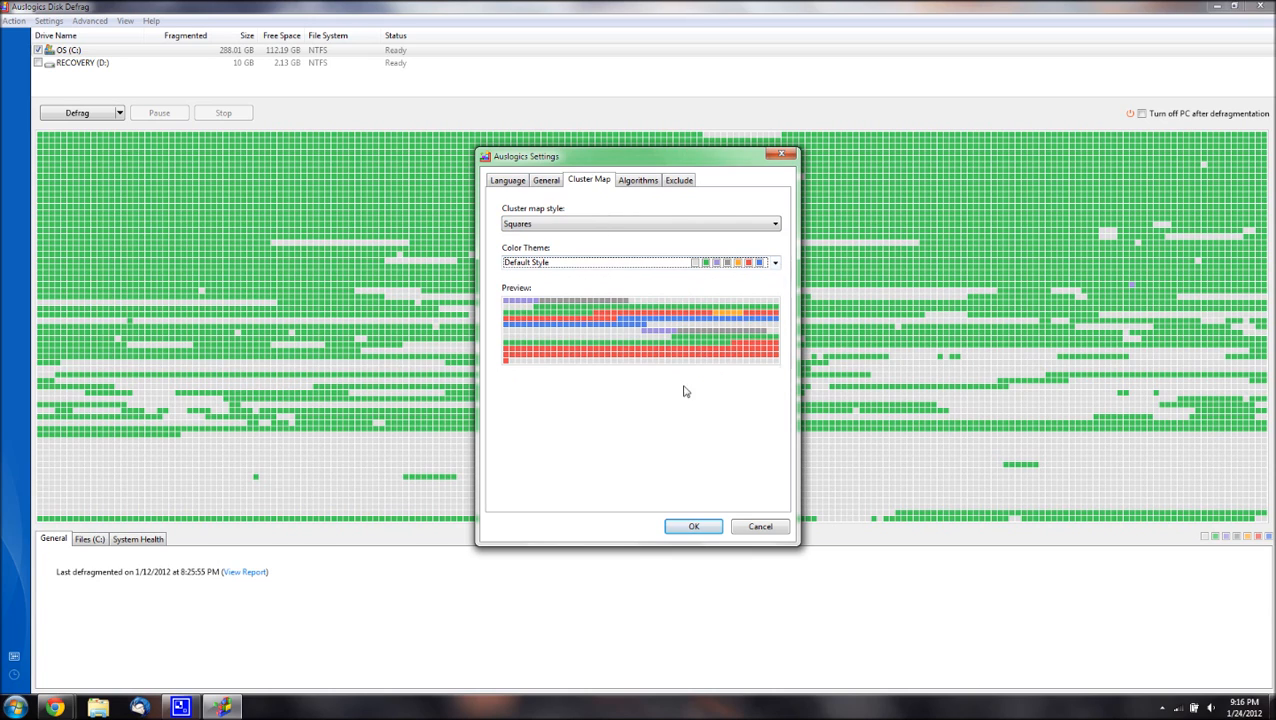
pyautogui.moveTo(628, 268)
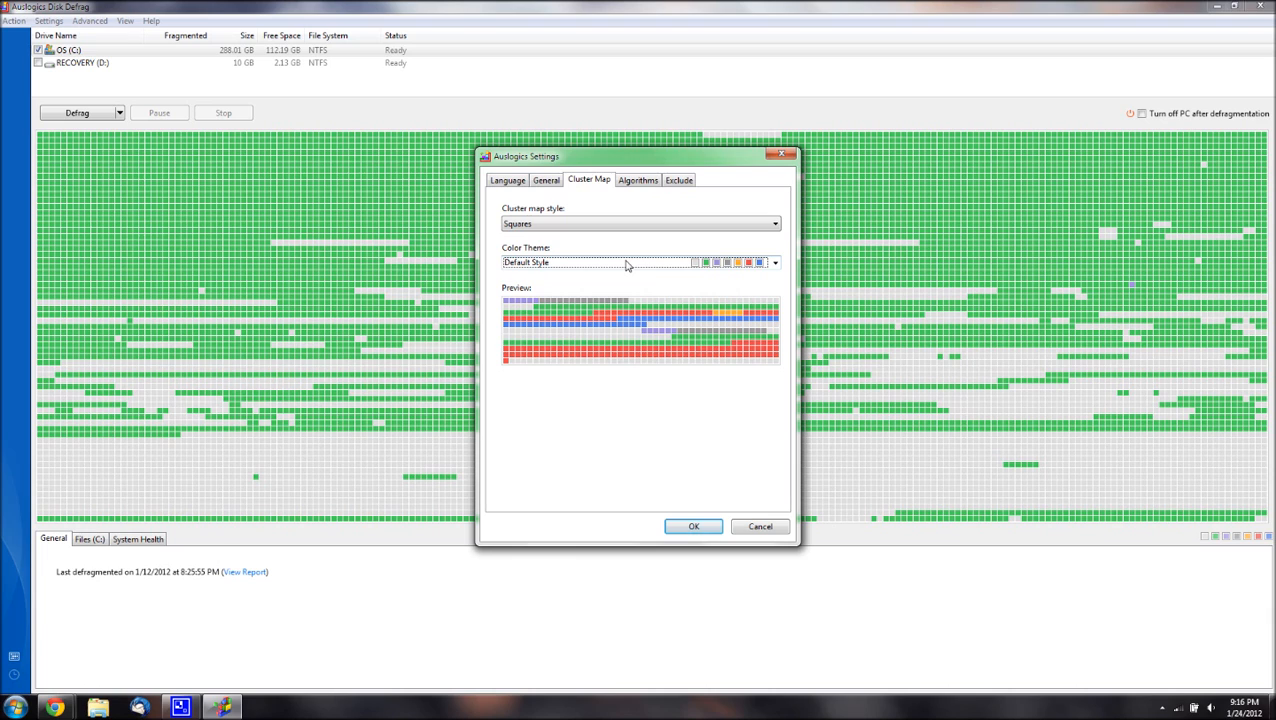
pyautogui.click(638, 180)
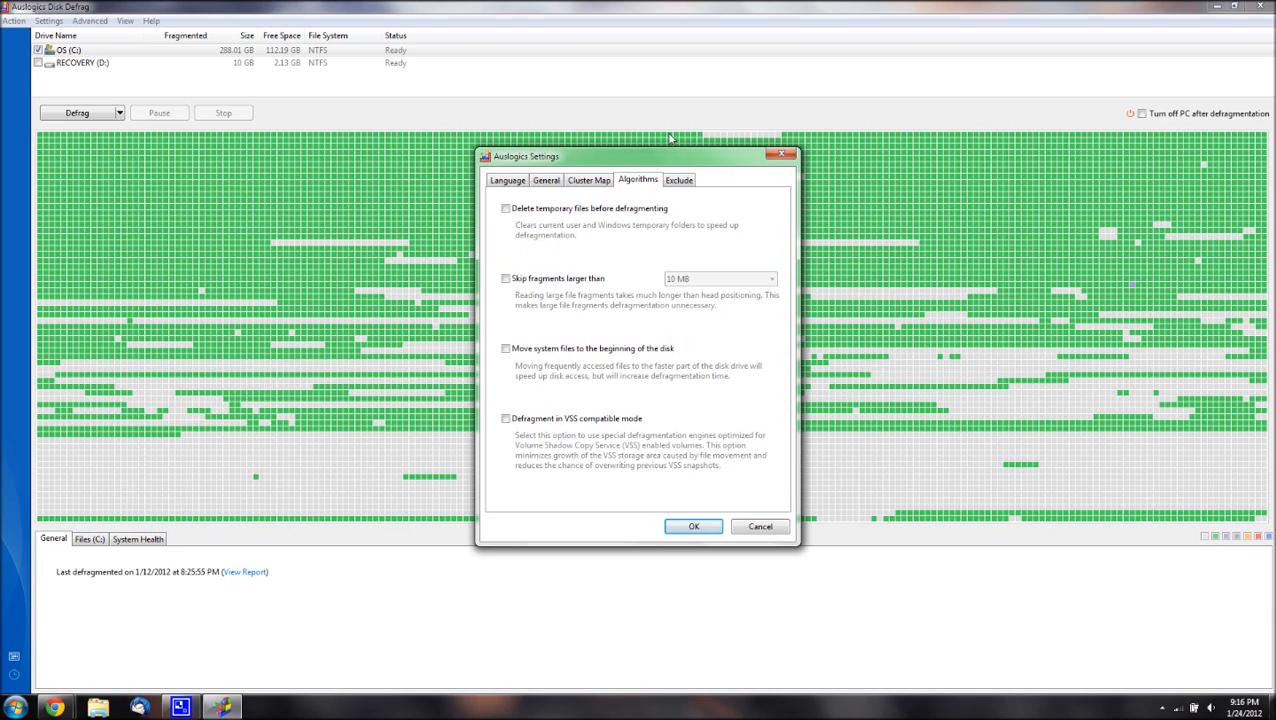
pyautogui.moveTo(548, 236)
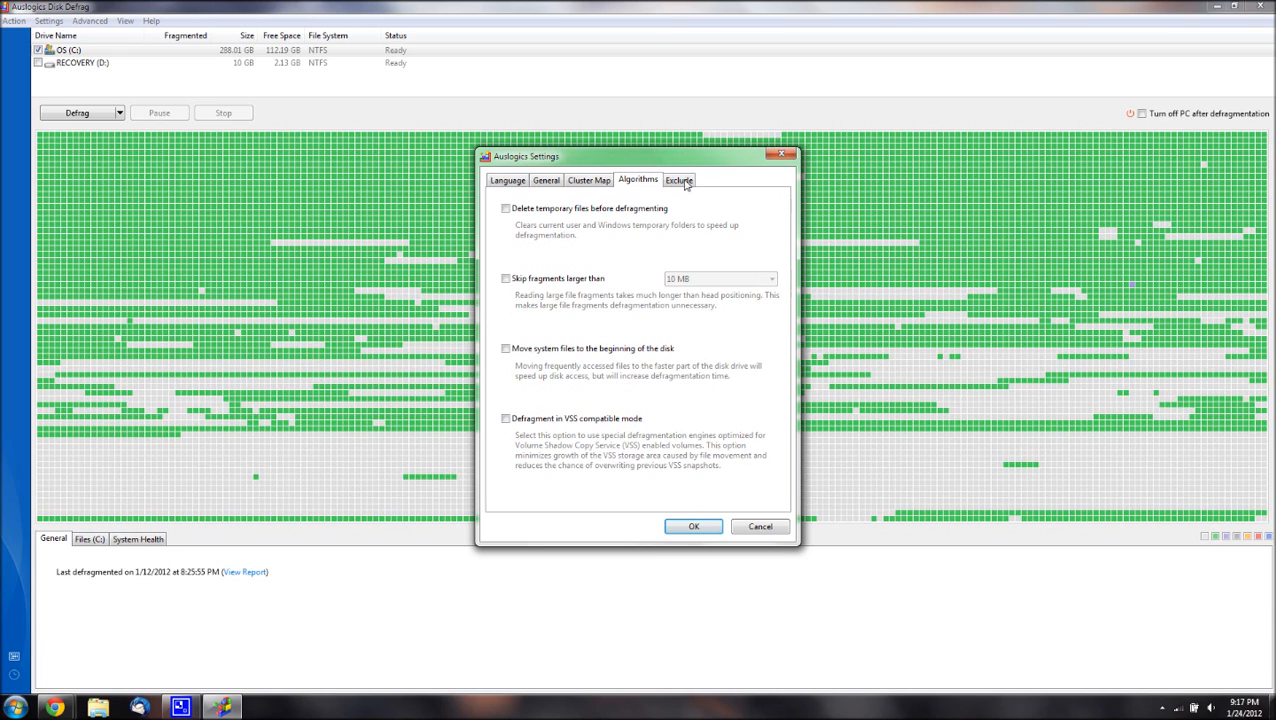
# Review the Exclude list against the Language settings, then cancel out of the settings
pyautogui.click(680, 180)
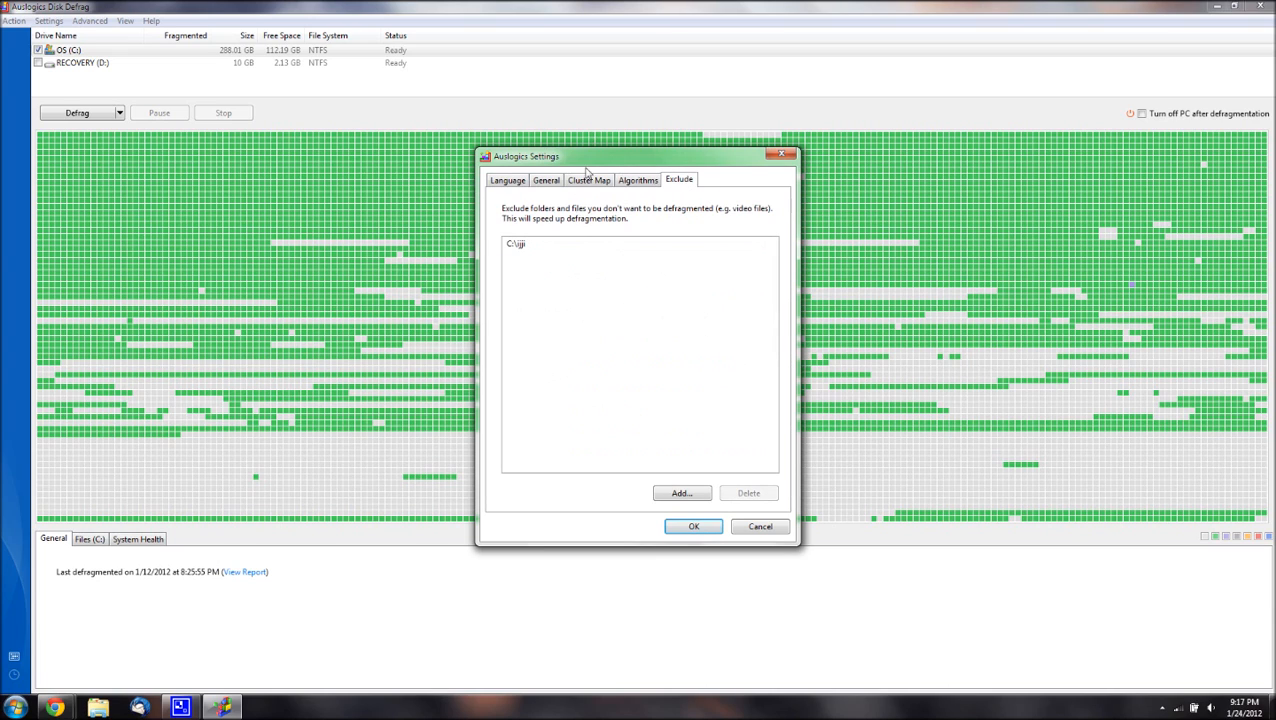
pyautogui.moveTo(476, 252)
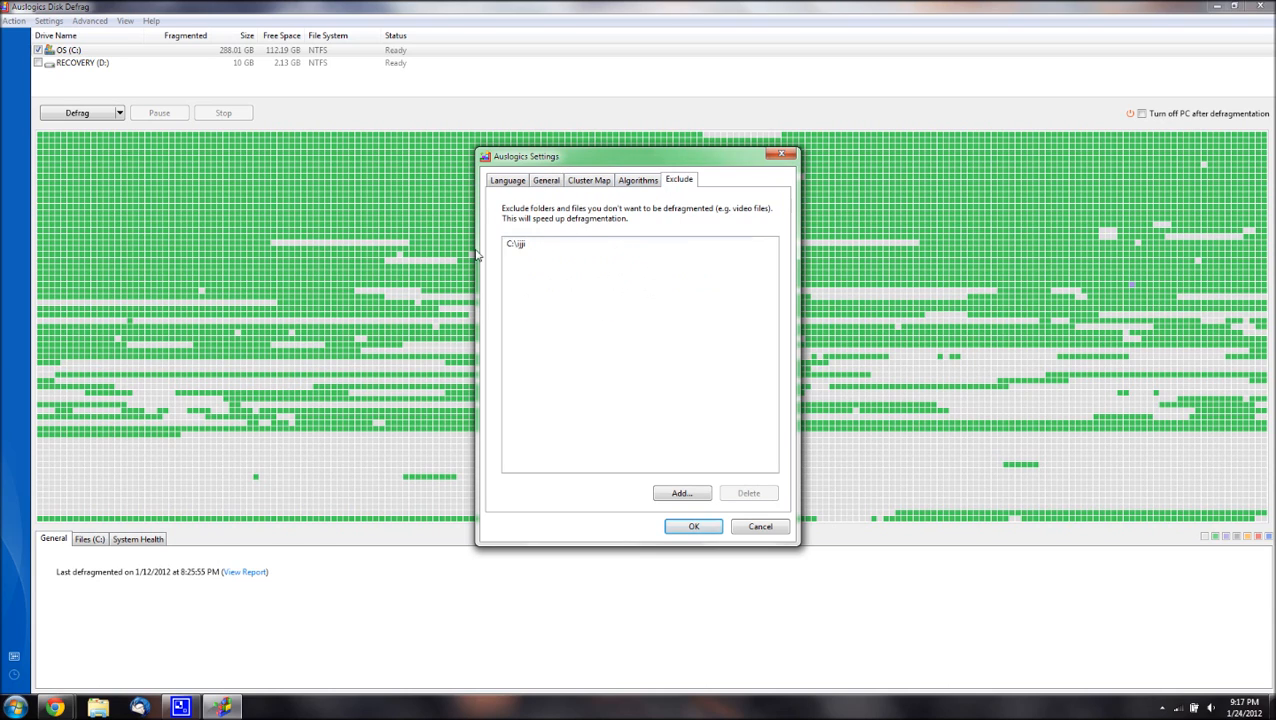
pyautogui.moveTo(318, 360)
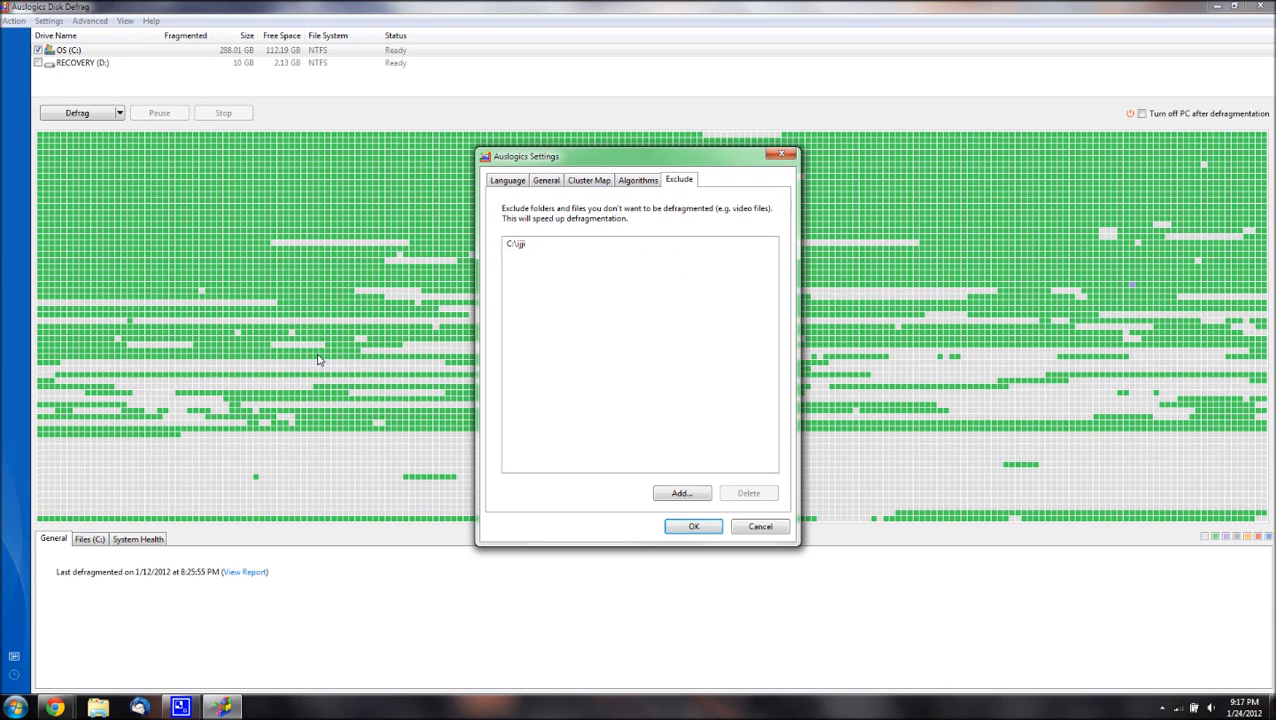
pyautogui.click(508, 180)
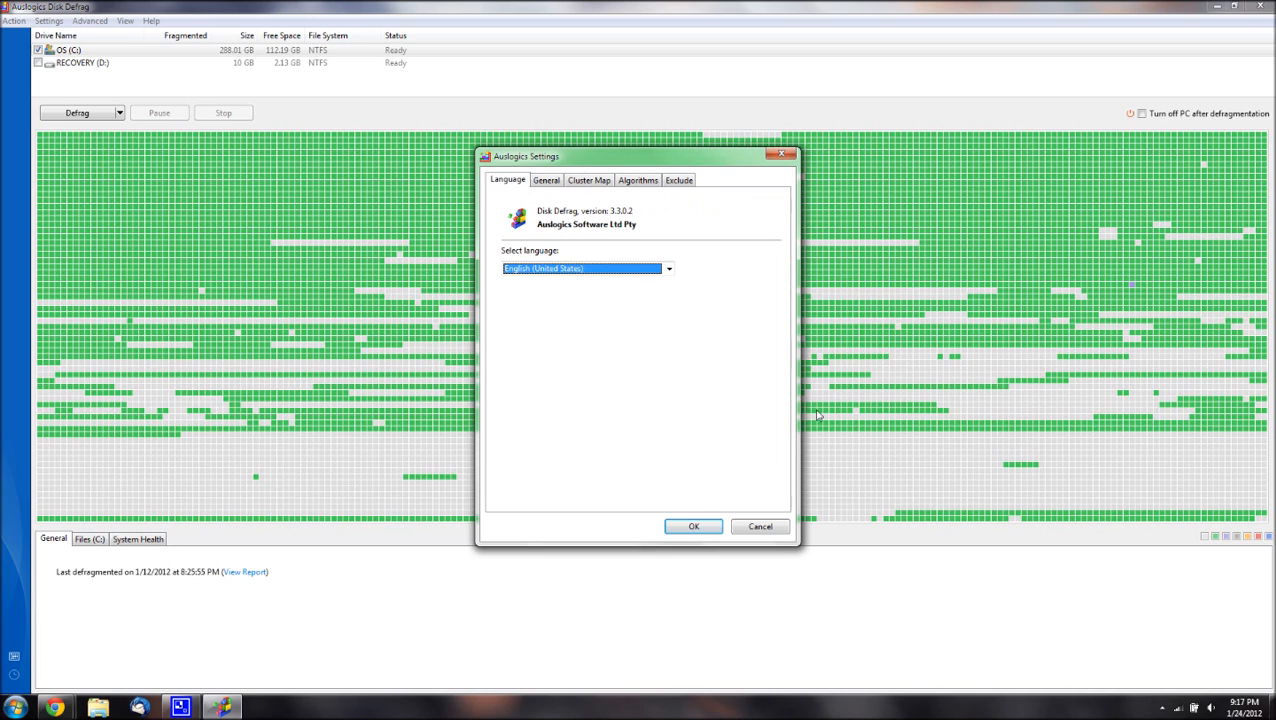
pyautogui.click(678, 180)
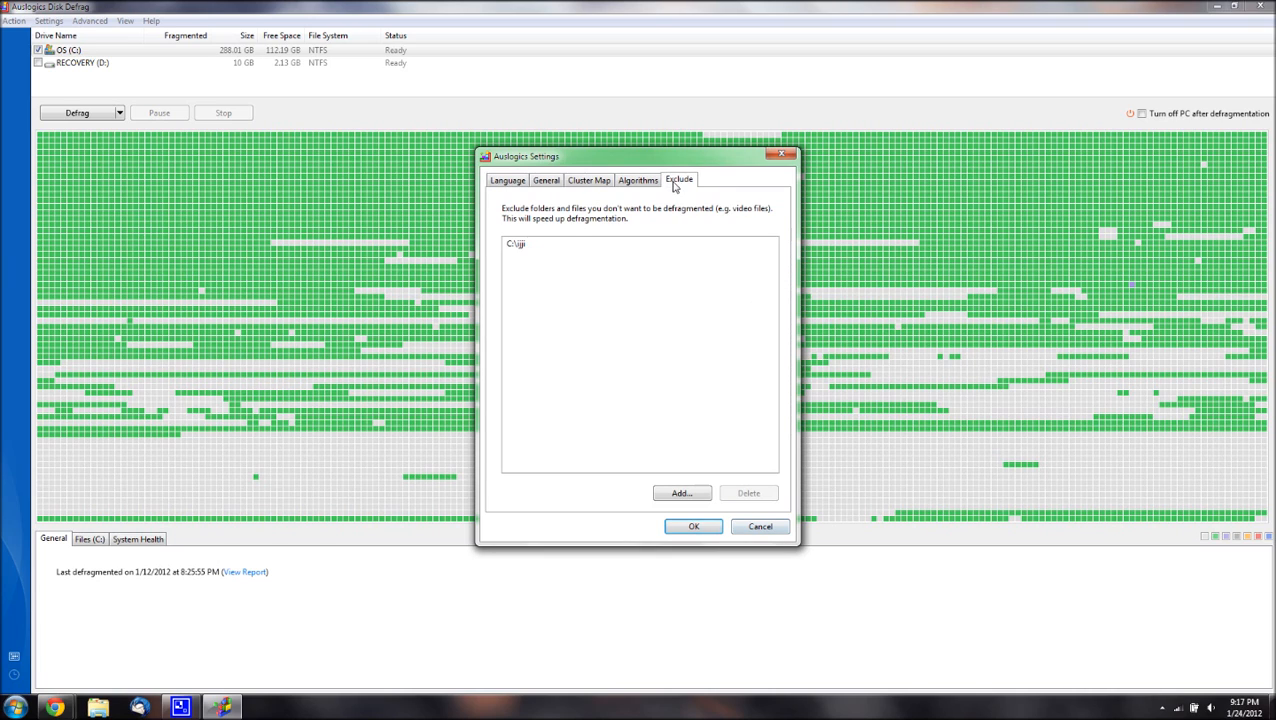
pyautogui.moveTo(588, 278)
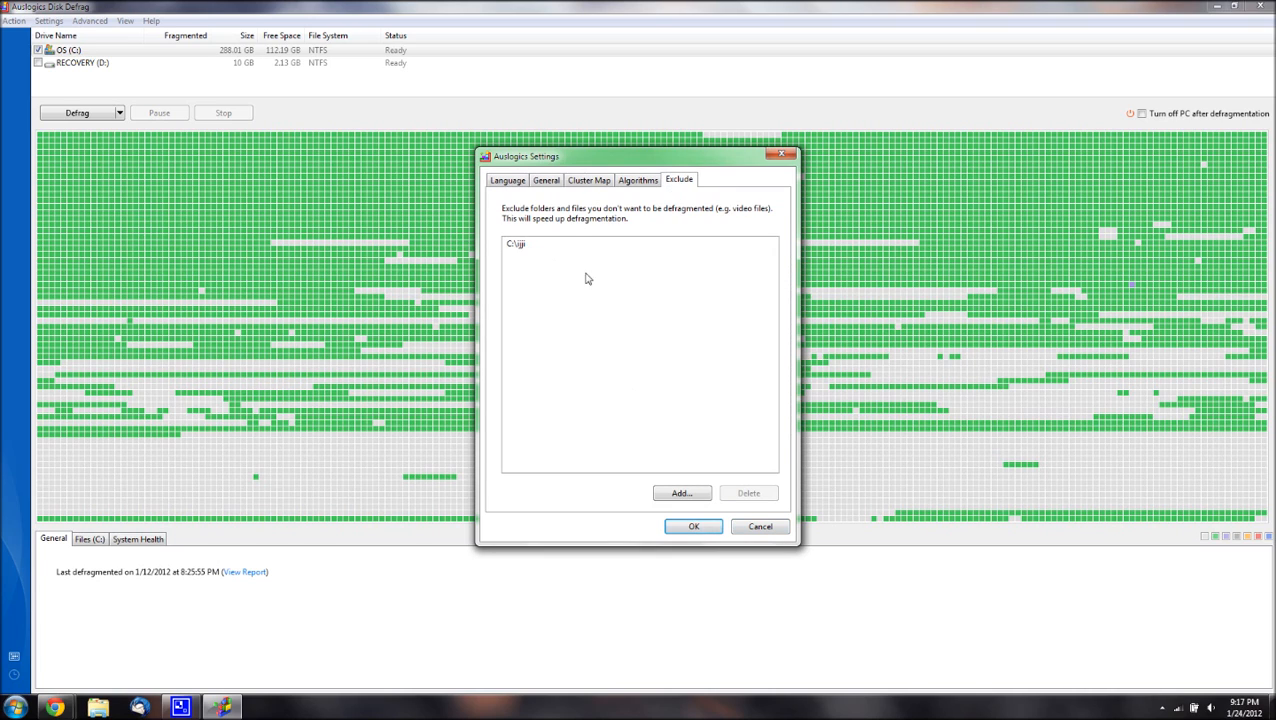
pyautogui.click(506, 180)
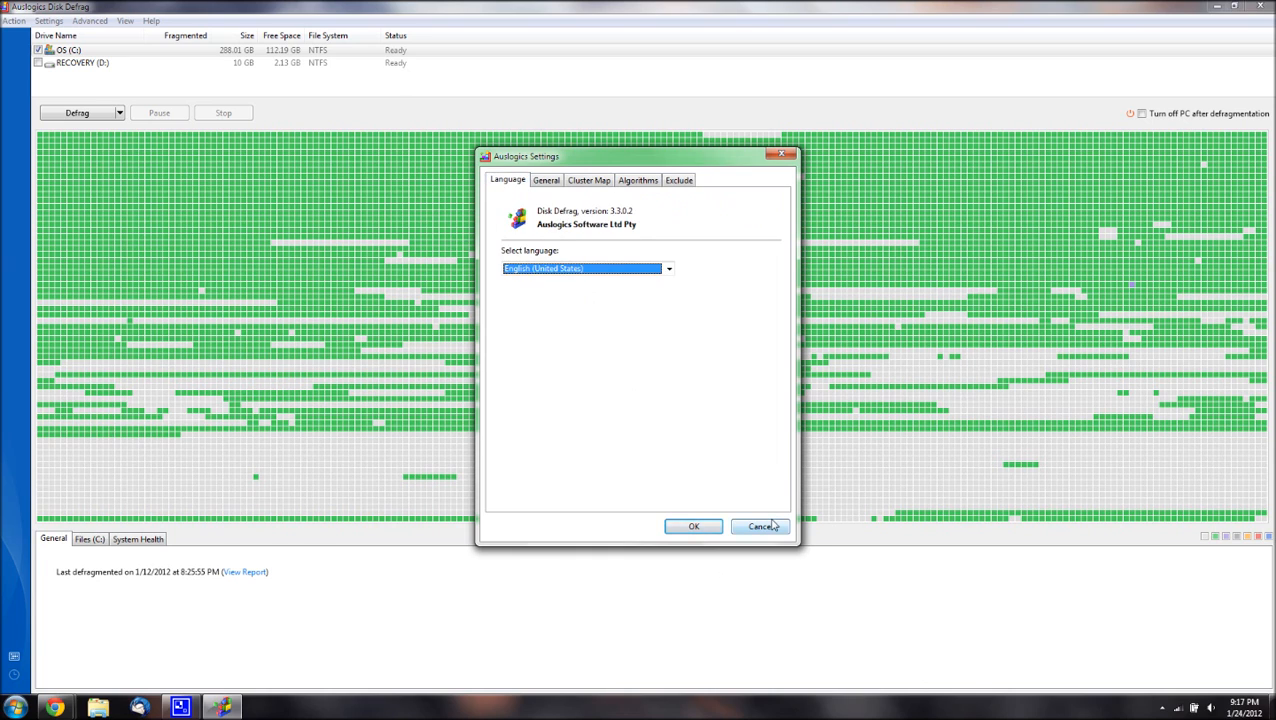
pyautogui.click(760, 526)
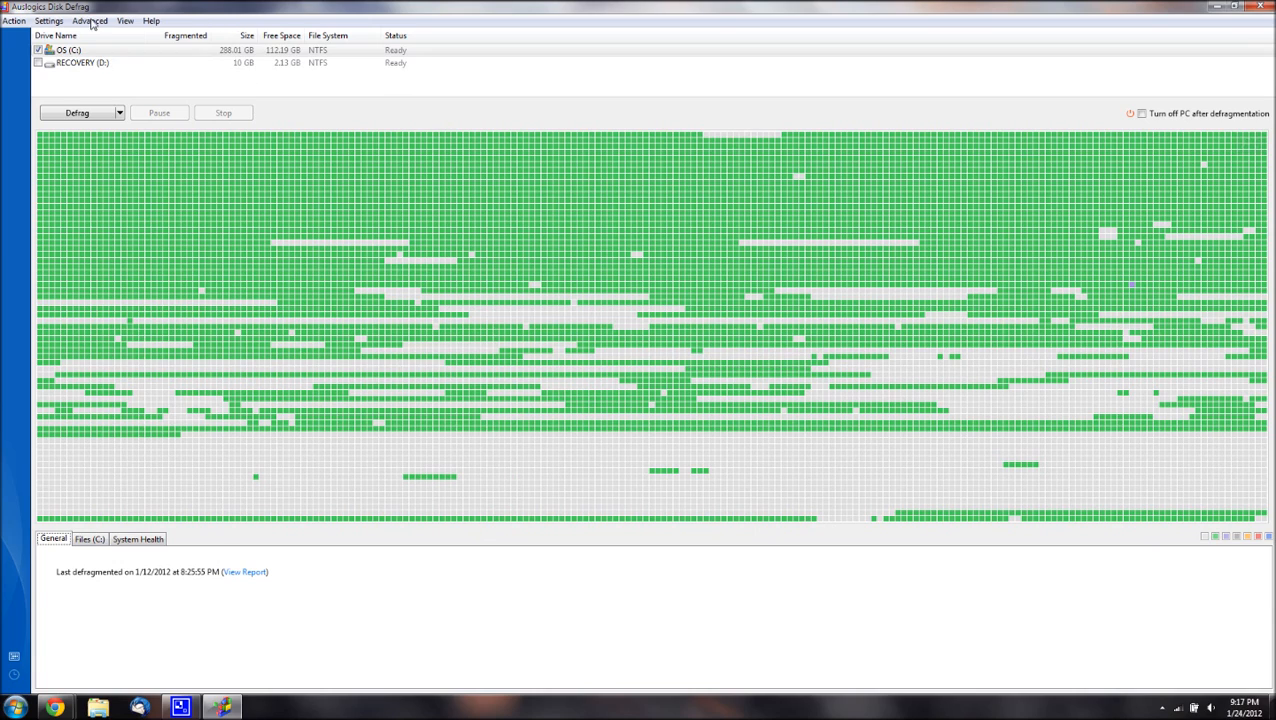
# Browse the Advanced, View, Action, Settings and Help menus one after another
pyautogui.click(90, 18)
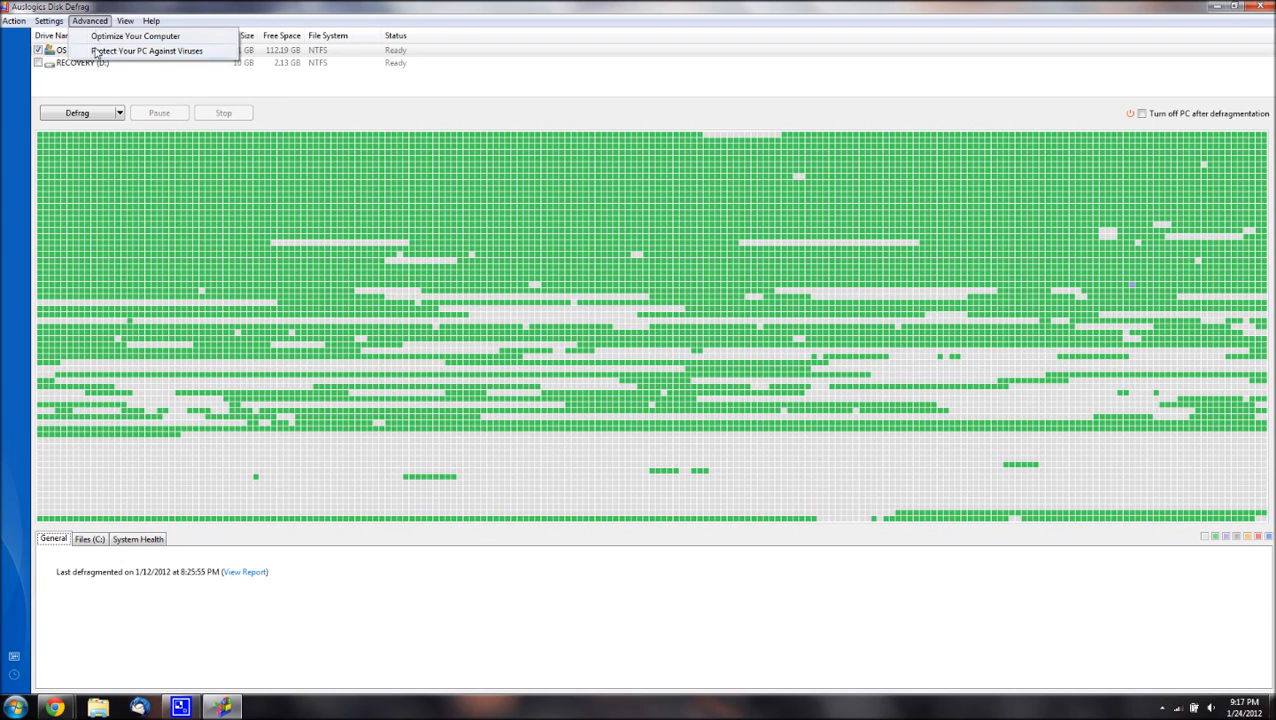
pyautogui.click(124, 20)
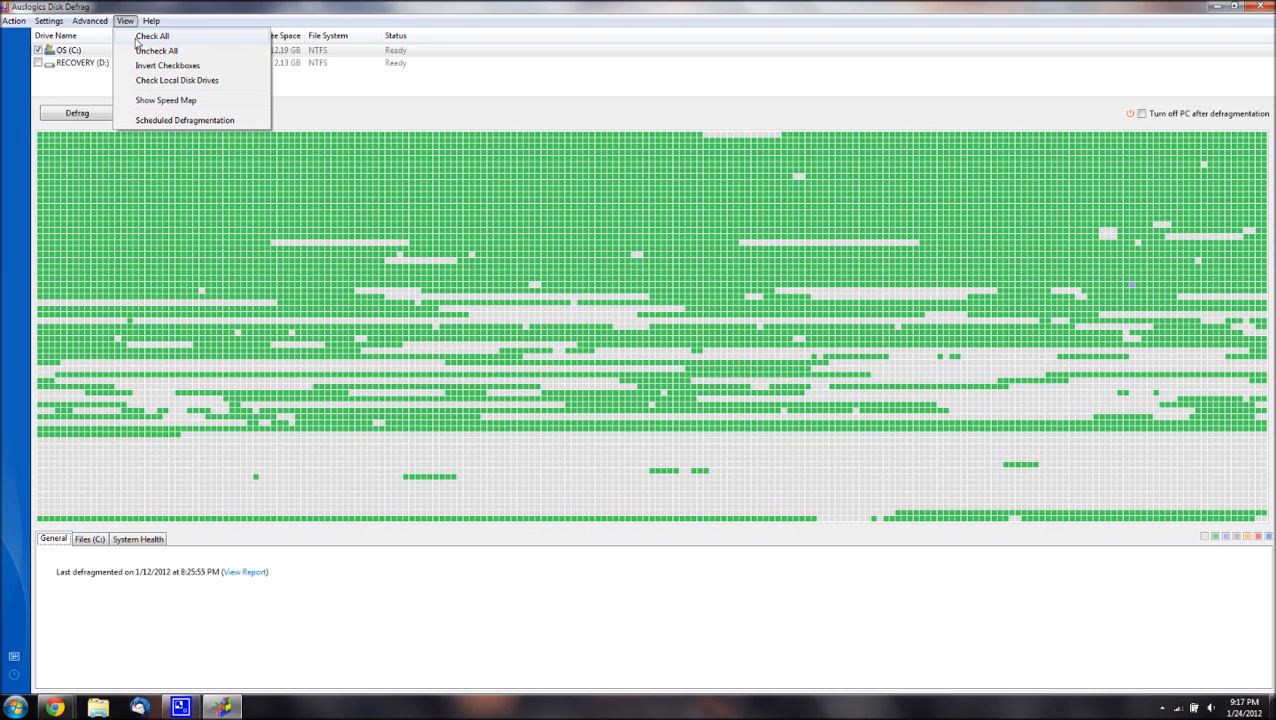
pyautogui.moveTo(168, 122)
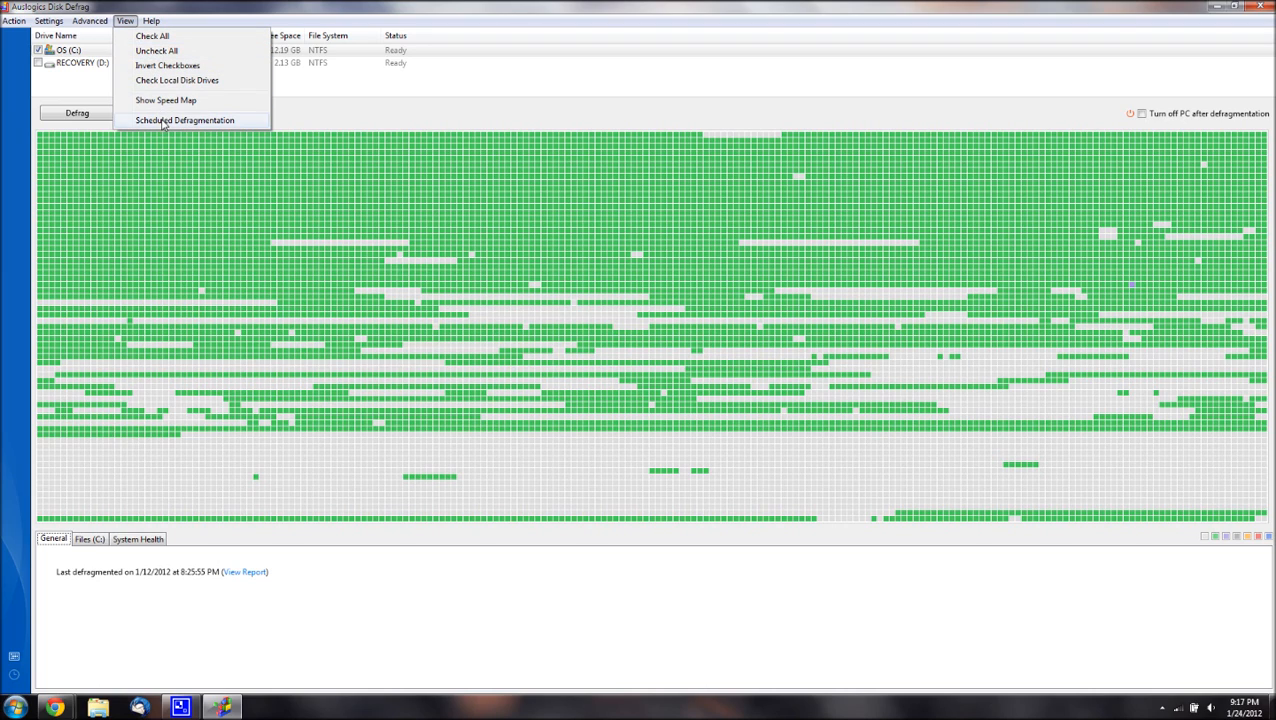
pyautogui.click(16, 20)
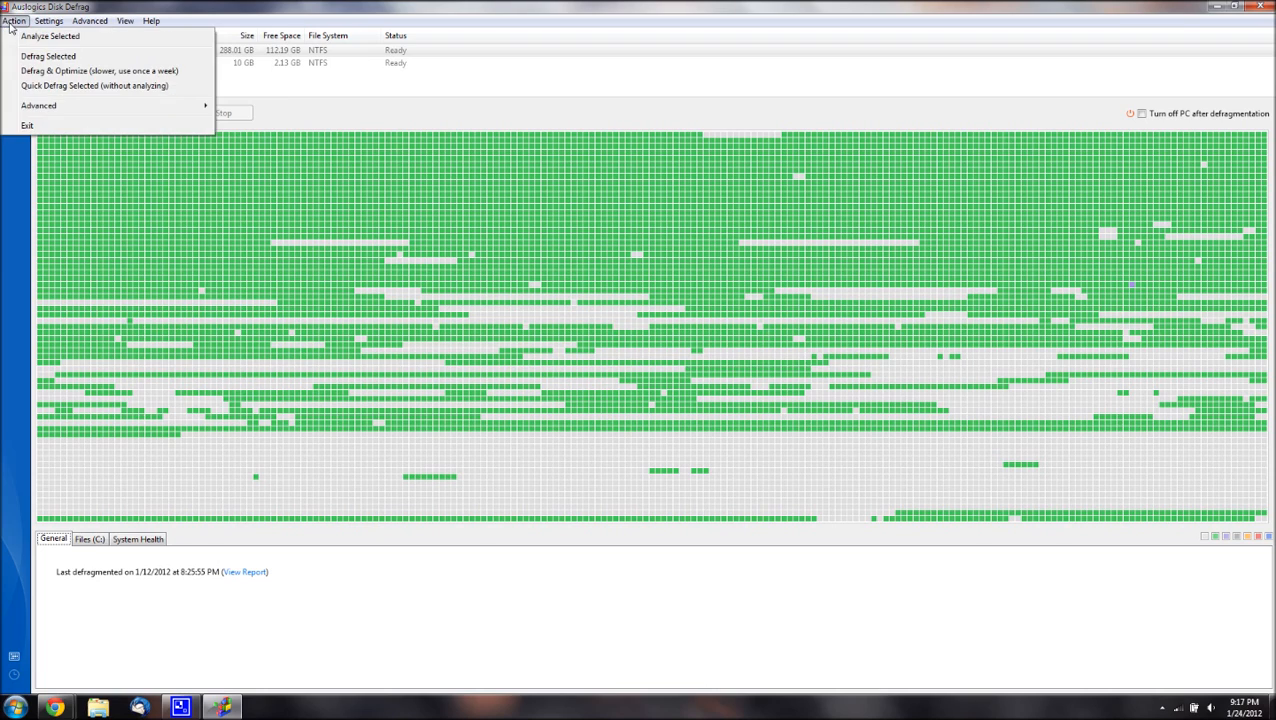
pyautogui.click(56, 20)
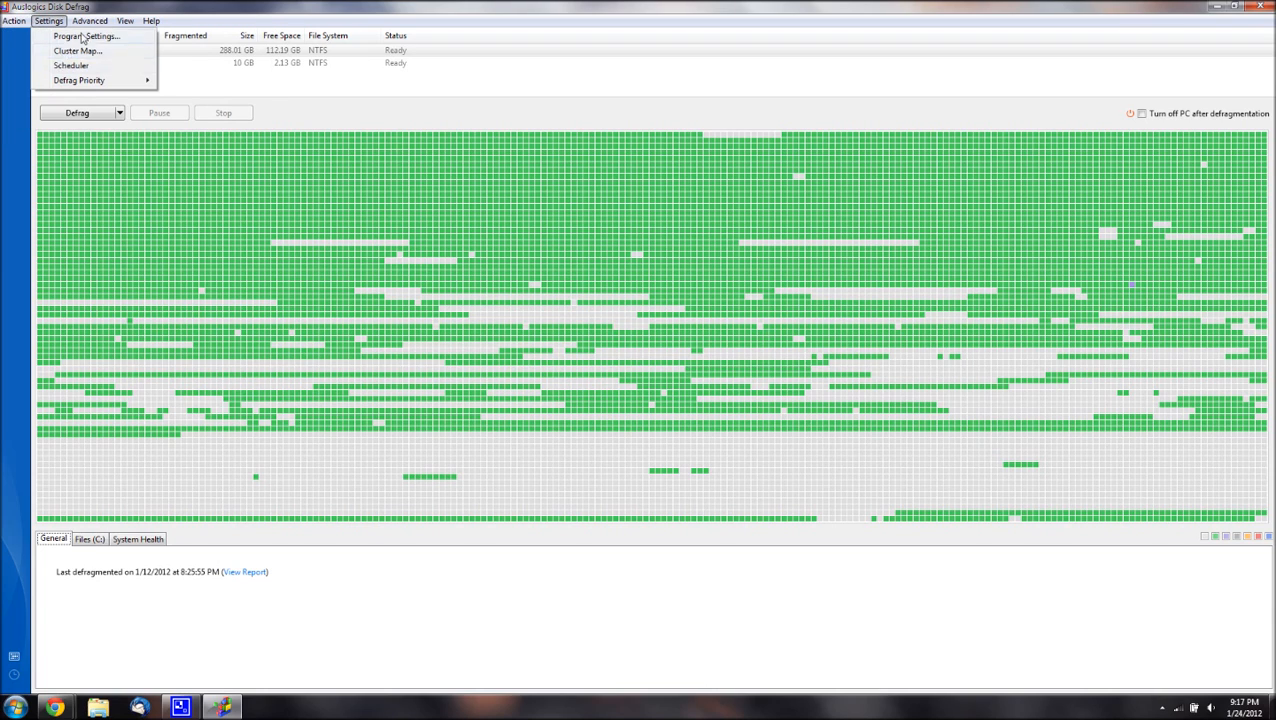
pyautogui.click(152, 20)
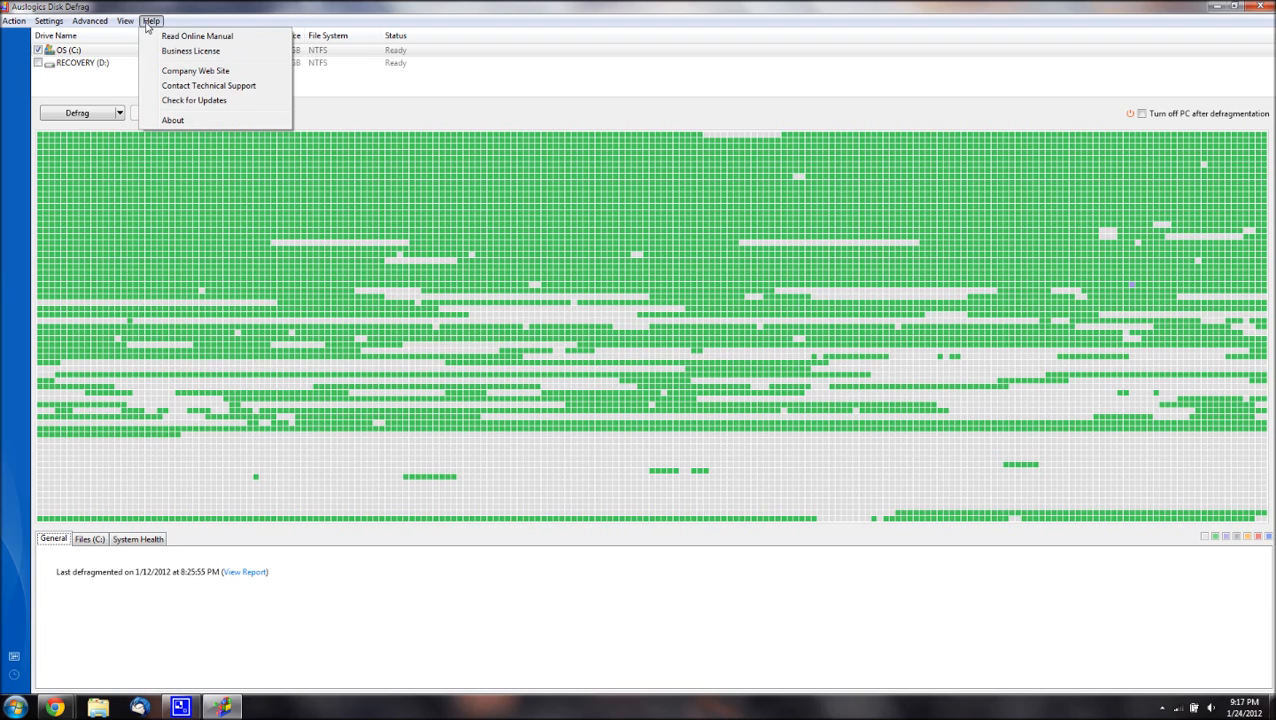
pyautogui.moveTo(204, 52)
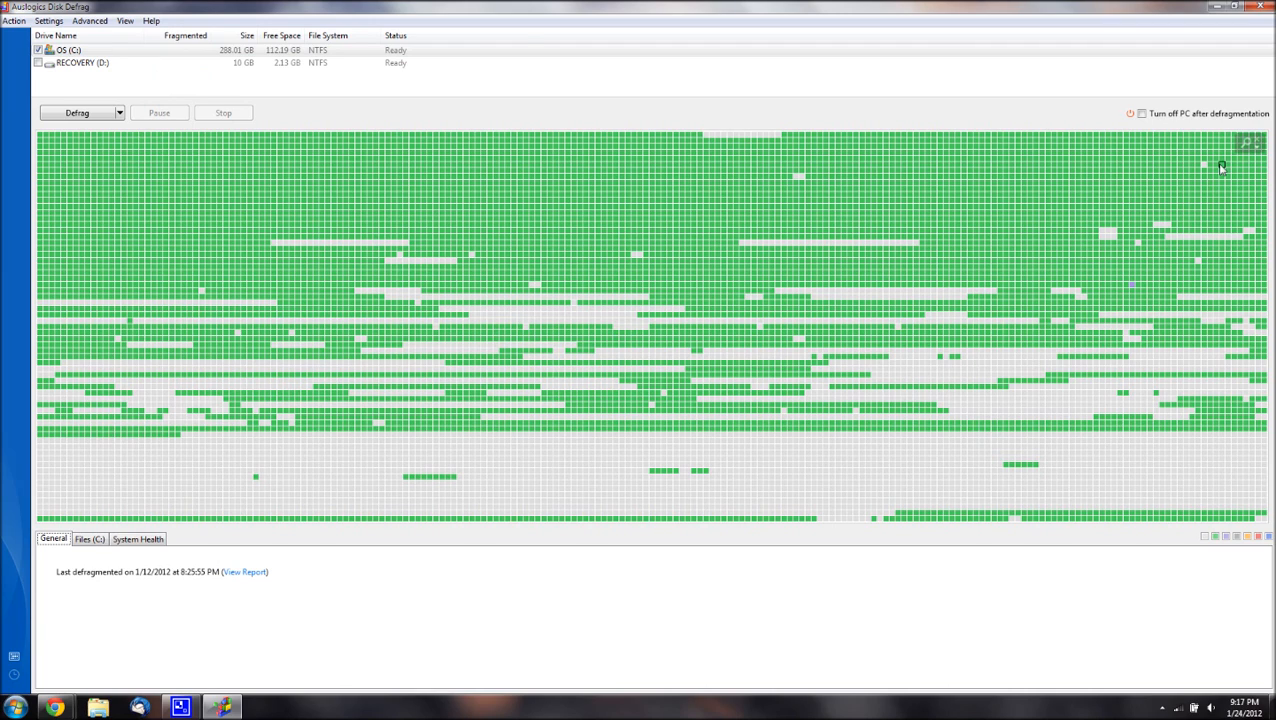
pyautogui.moveTo(512, 40)
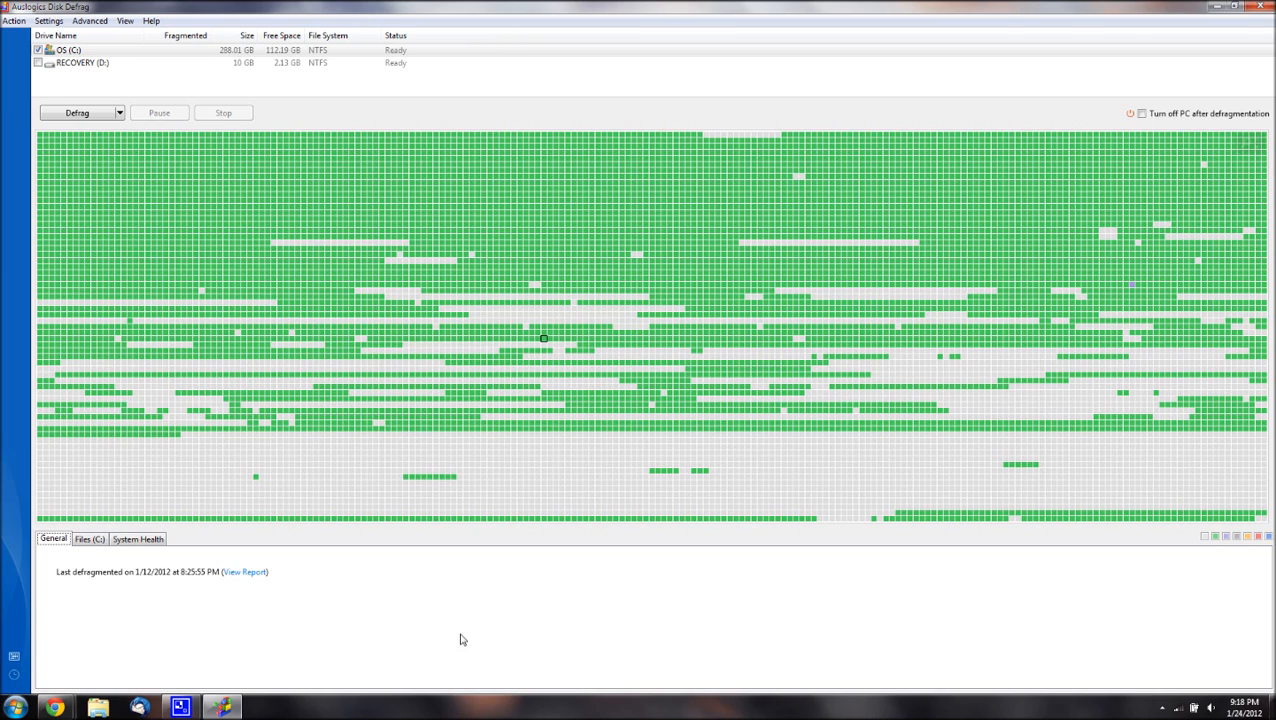
pyautogui.moveTo(614, 624)
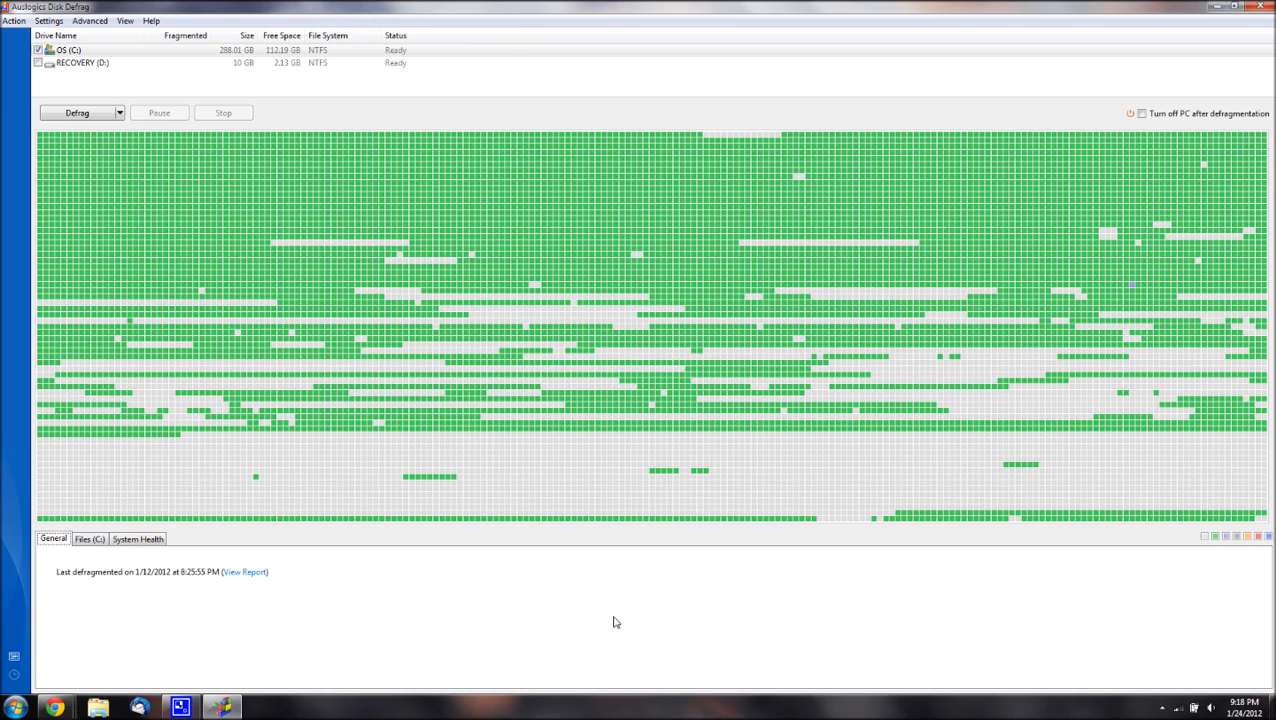